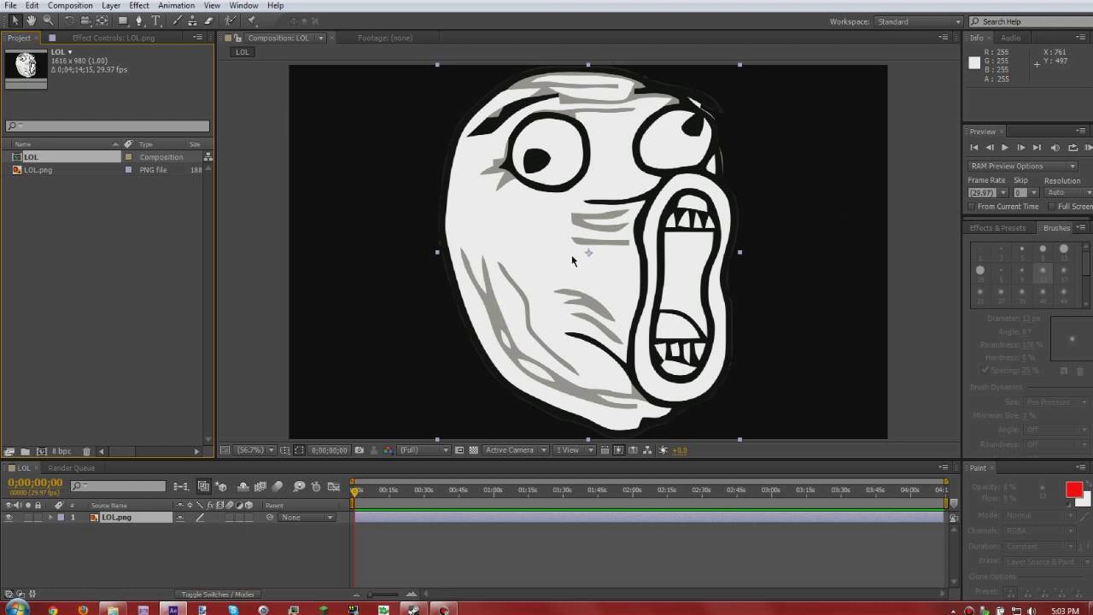
Step: Drag the LOL.png face left so it sits partly off the frame's left edge
left_click_drag(587, 261, 453, 253)
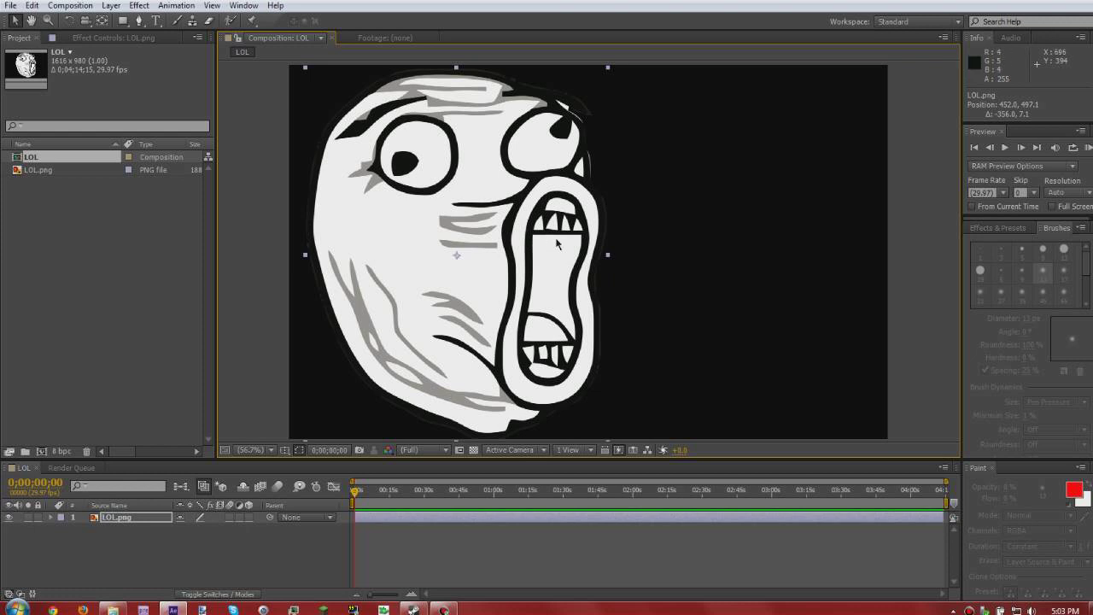
mouse_move(549, 252)
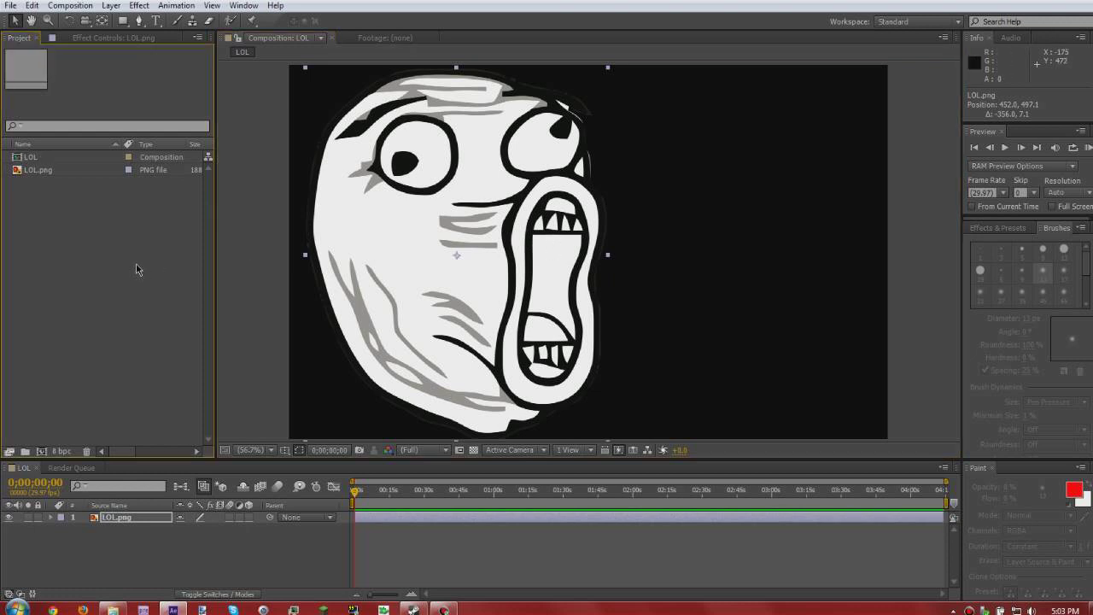
mouse_move(163, 290)
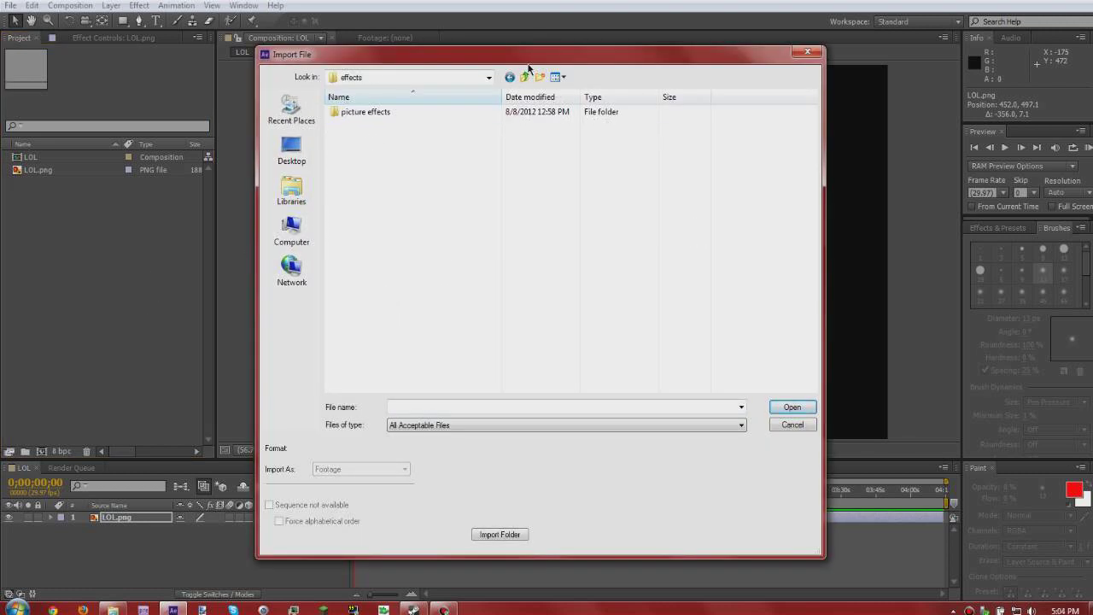
Step: Browse to effects > action essentials disk 2 > 11. Muzzle_Flashes and import Automatic_Fire_01.mov
left_click(291, 150)
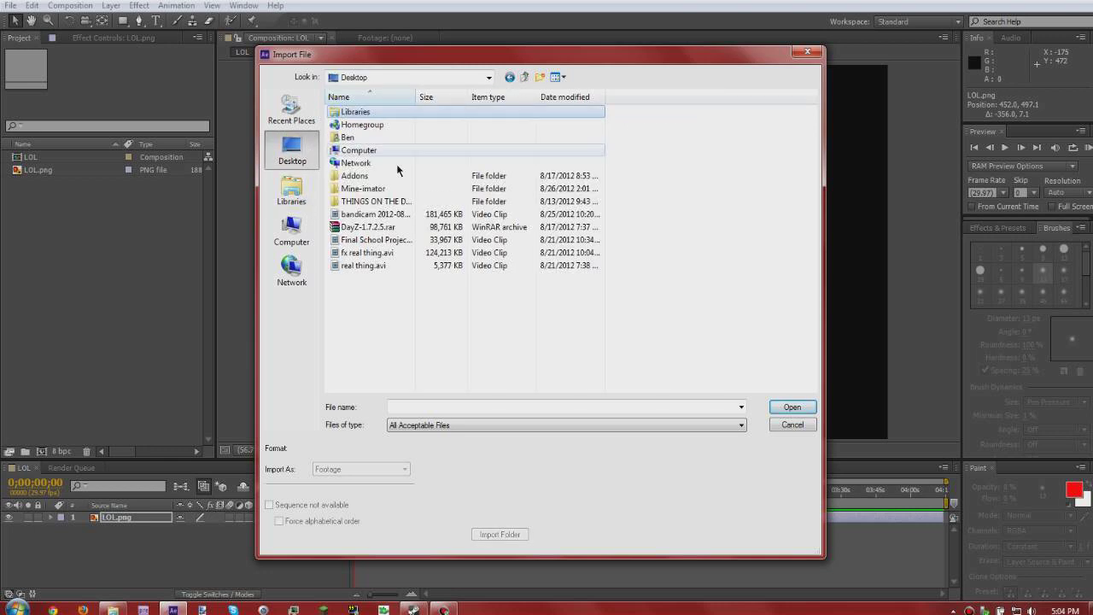
double_click(377, 201)
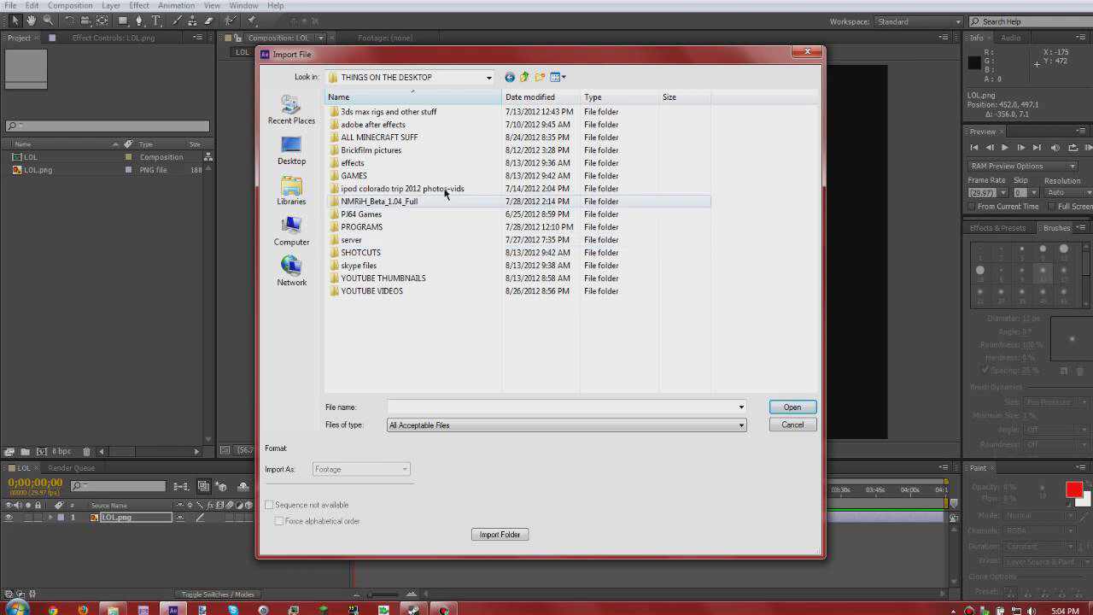
double_click(354, 162)
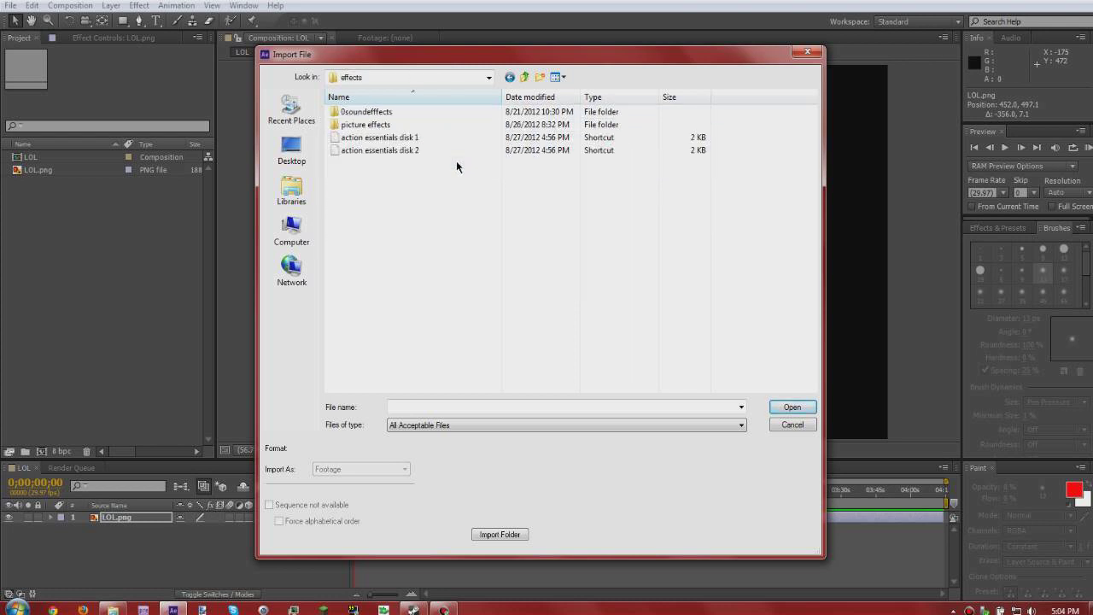
double_click(378, 137)
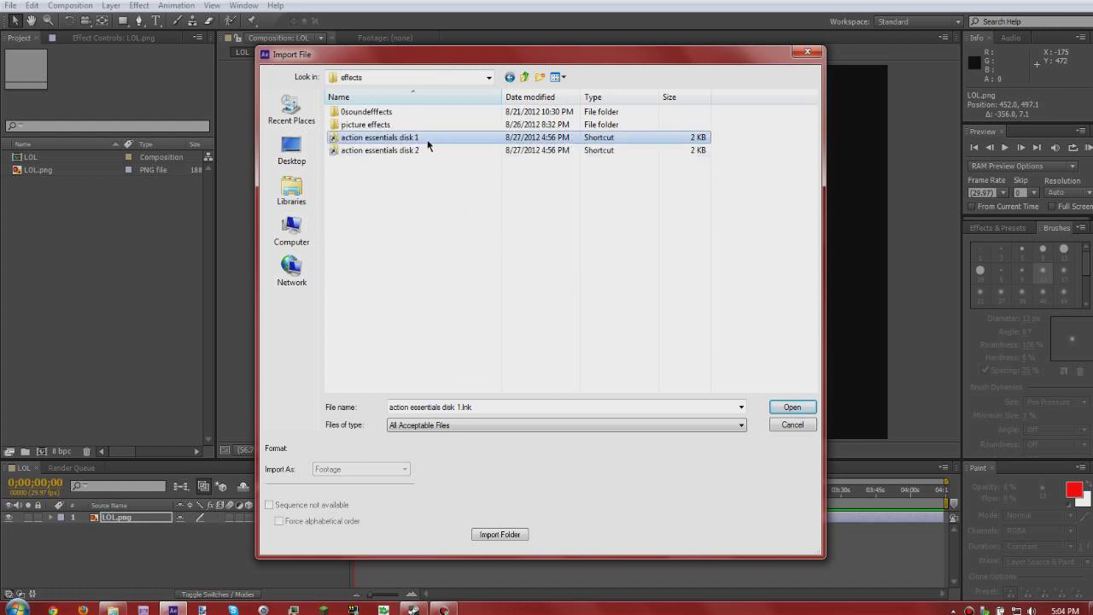
double_click(380, 138)
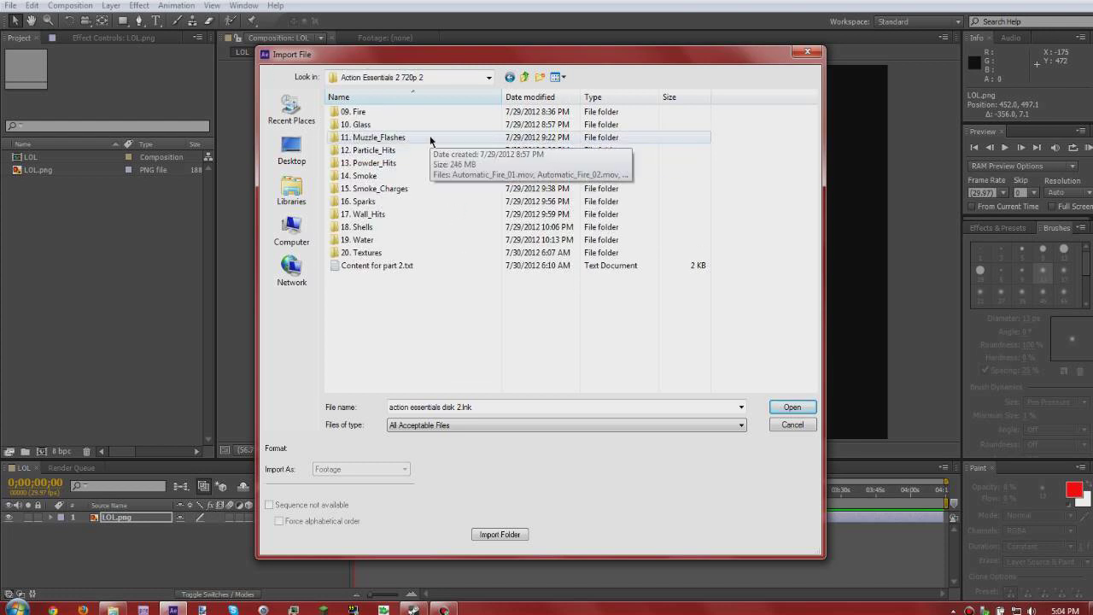
double_click(373, 138)
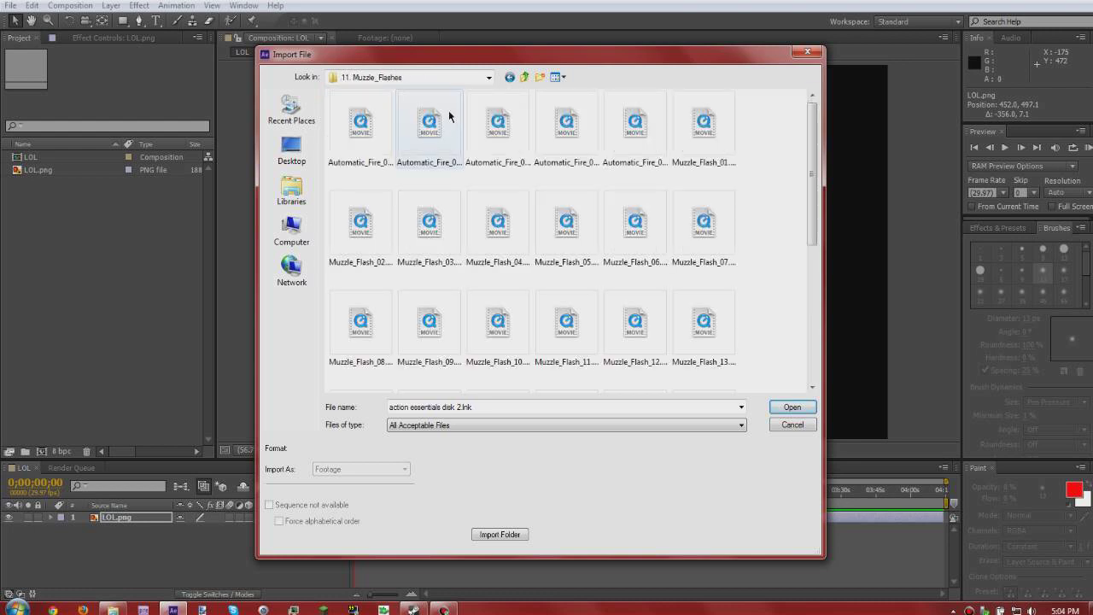
left_click(792, 407)
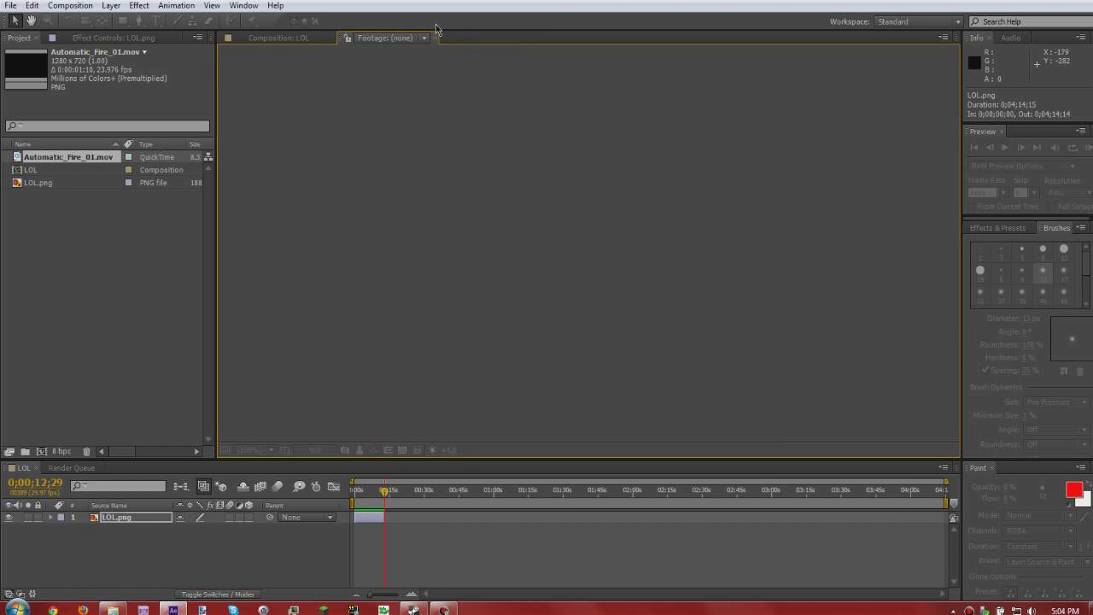
Step: Return to the LOL composition, shorten the work area and zoom the timeline to fit it
left_click(278, 38)
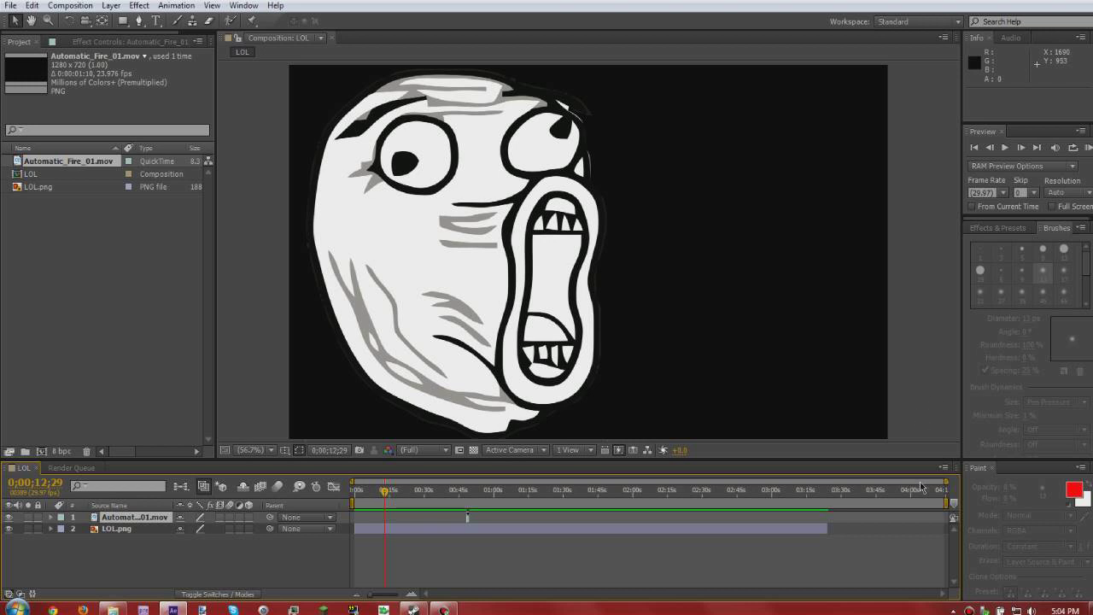
left_click(116, 528)
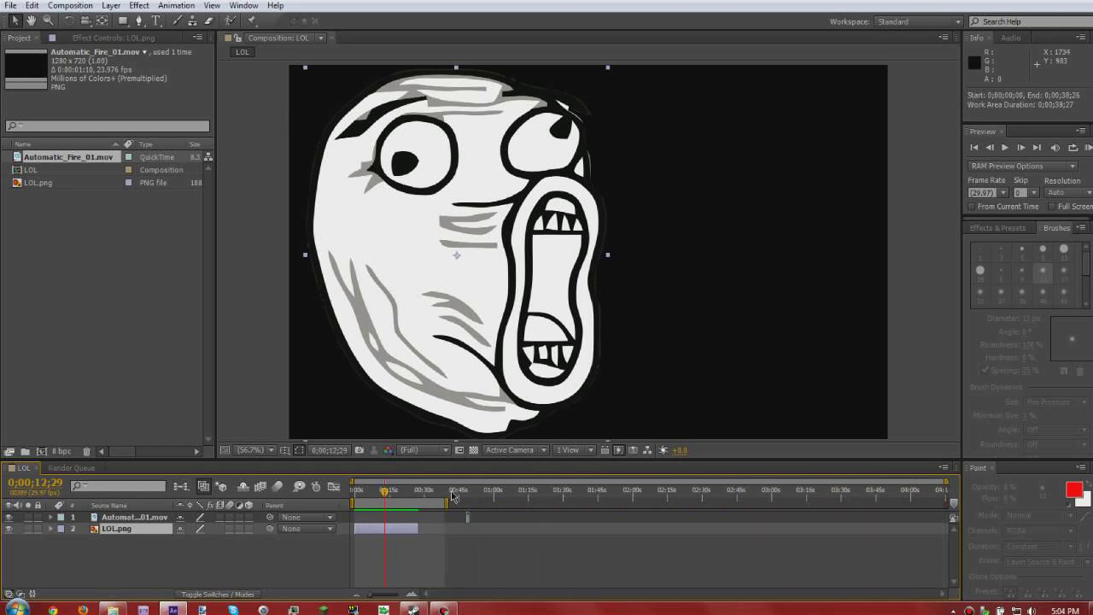
left_click(132, 517)
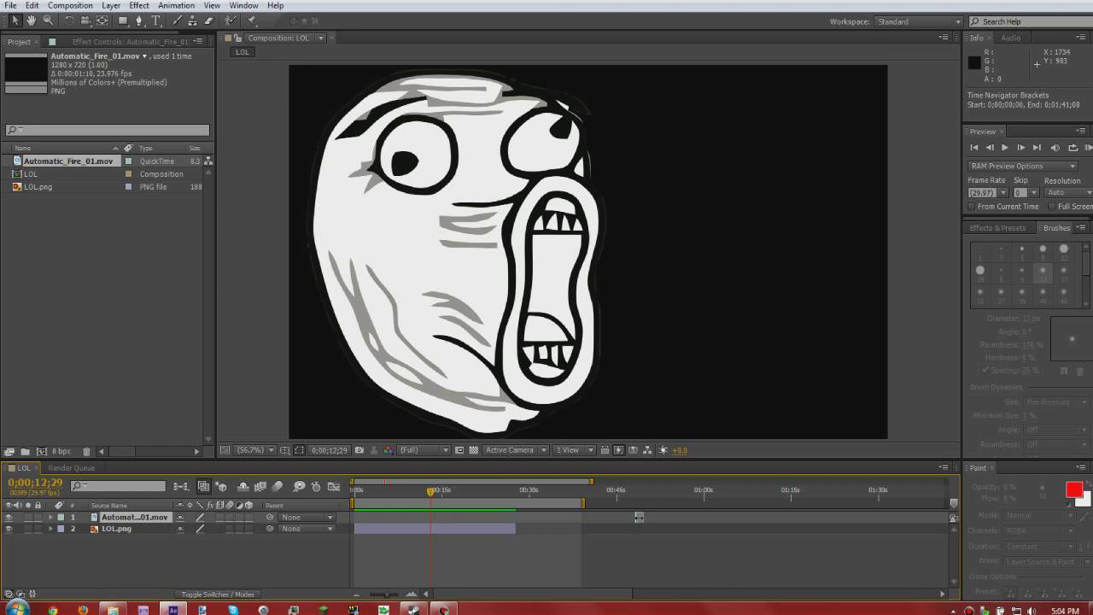
double_click(132, 516)
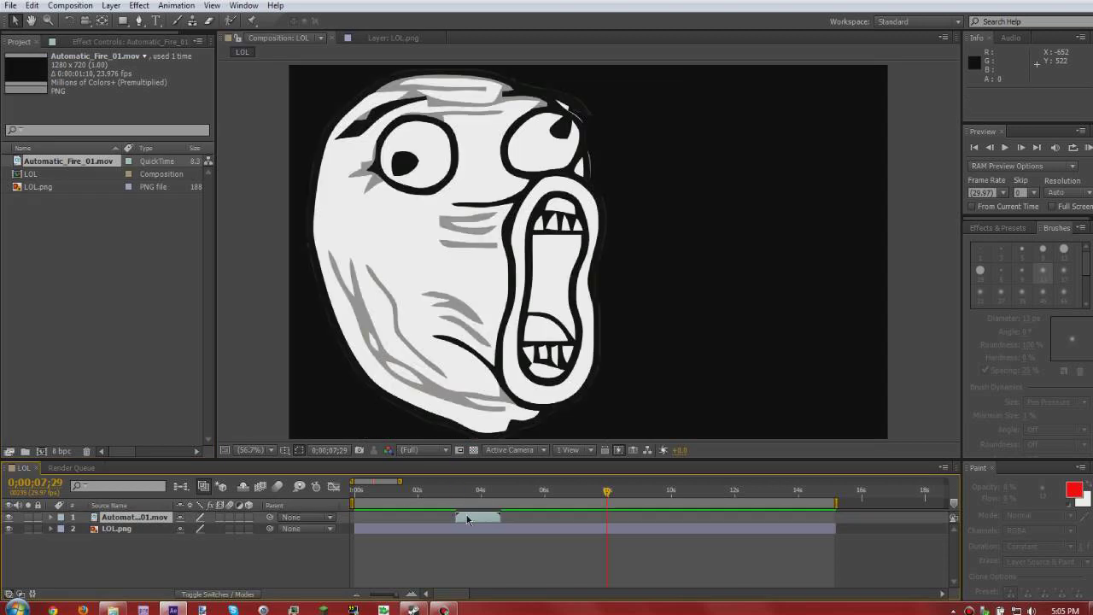
Step: Select the Automatic_Fire_01 layer and zoom the composition view out
left_click(452, 489)
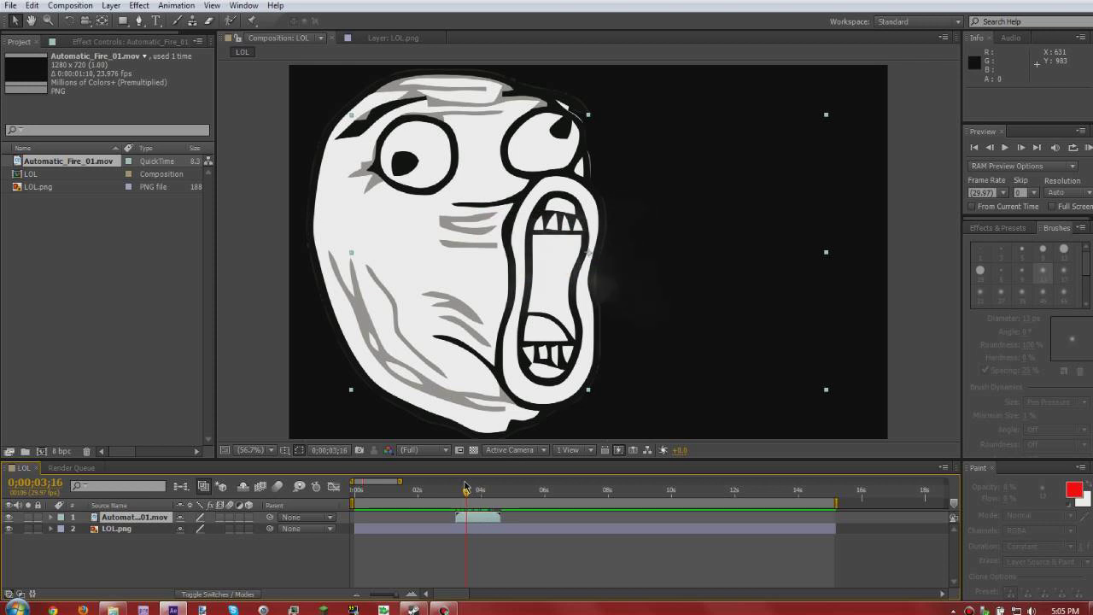
left_click(468, 489)
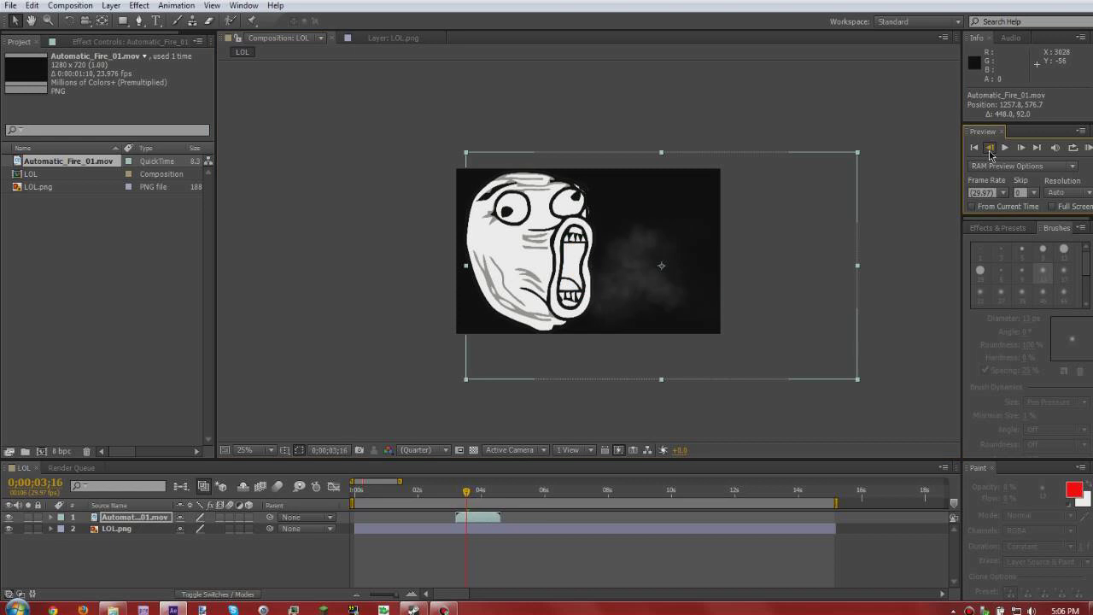
Step: Step back to 0;00;03;06, the frame where the muzzle flash fires
left_click(990, 147)
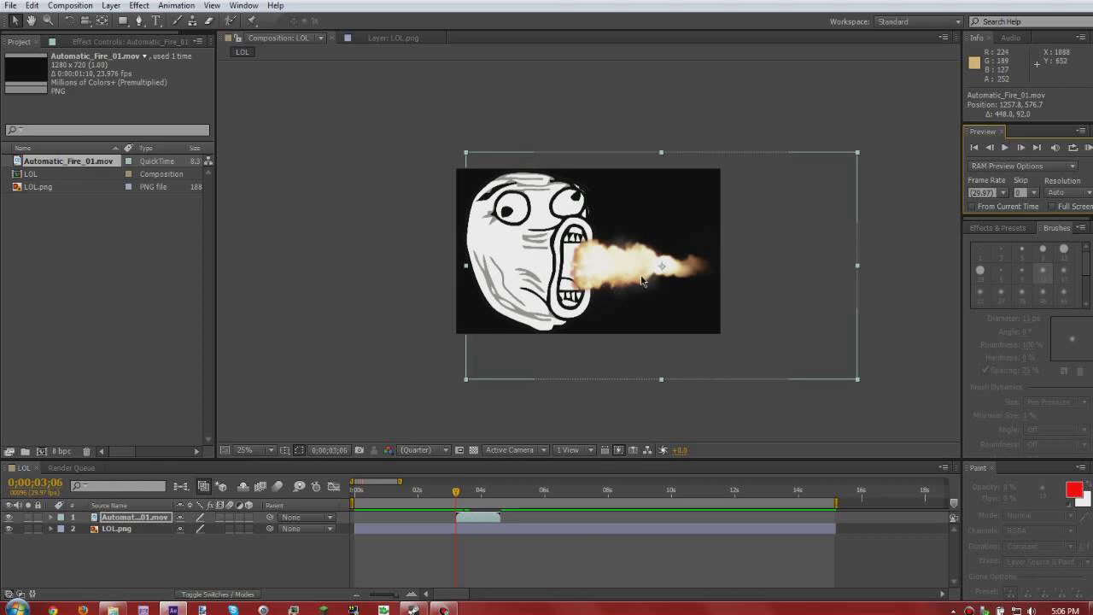
mouse_move(658, 272)
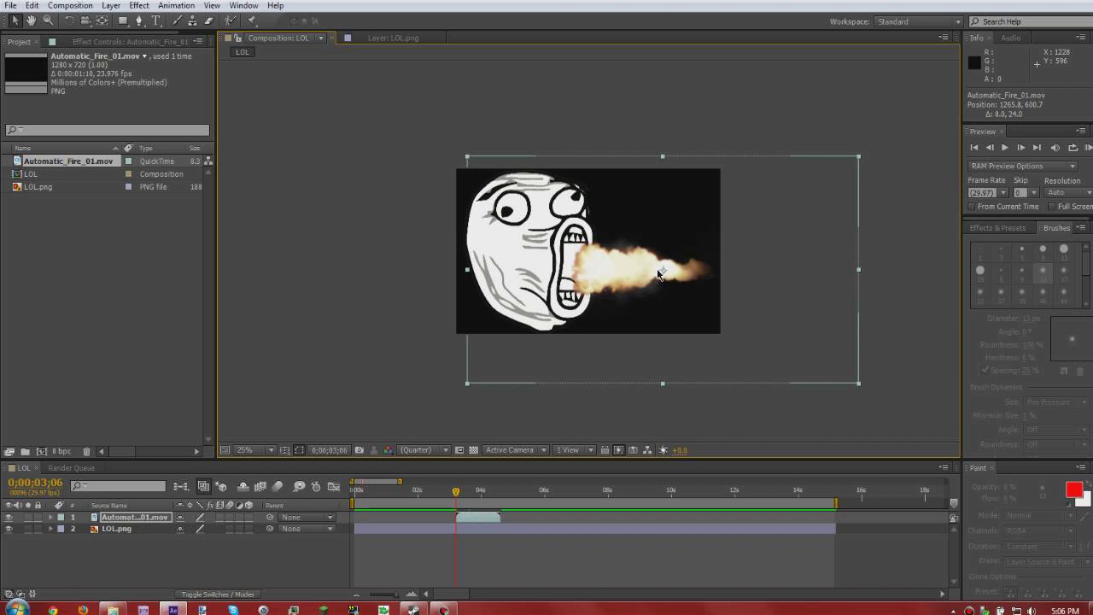
left_click(51, 517)
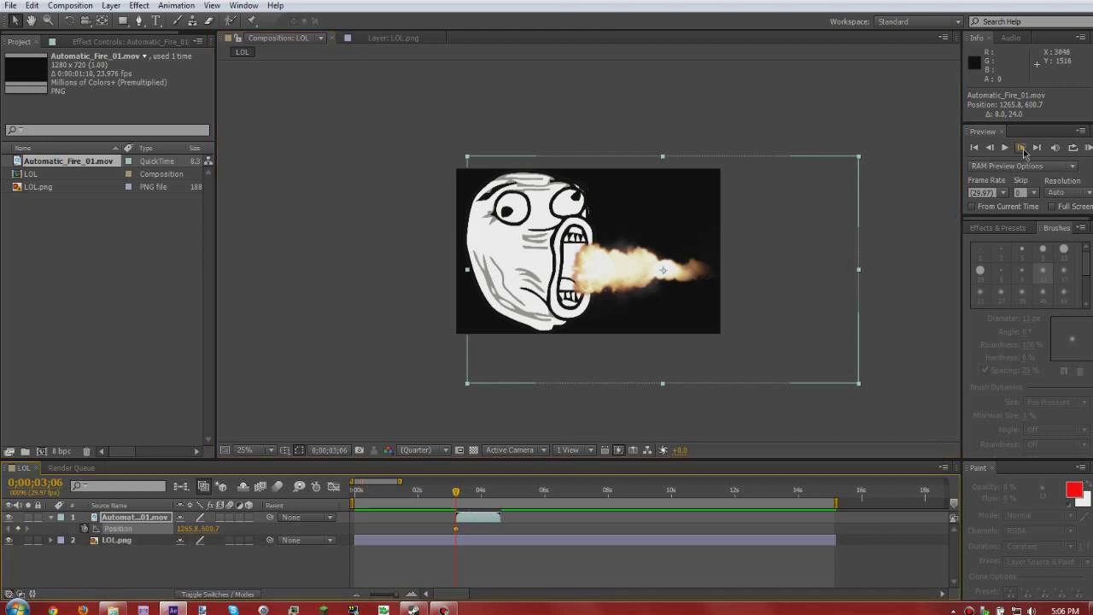
Step: Step forward and drag the flash up beside the top of the face
left_click(1004, 148)
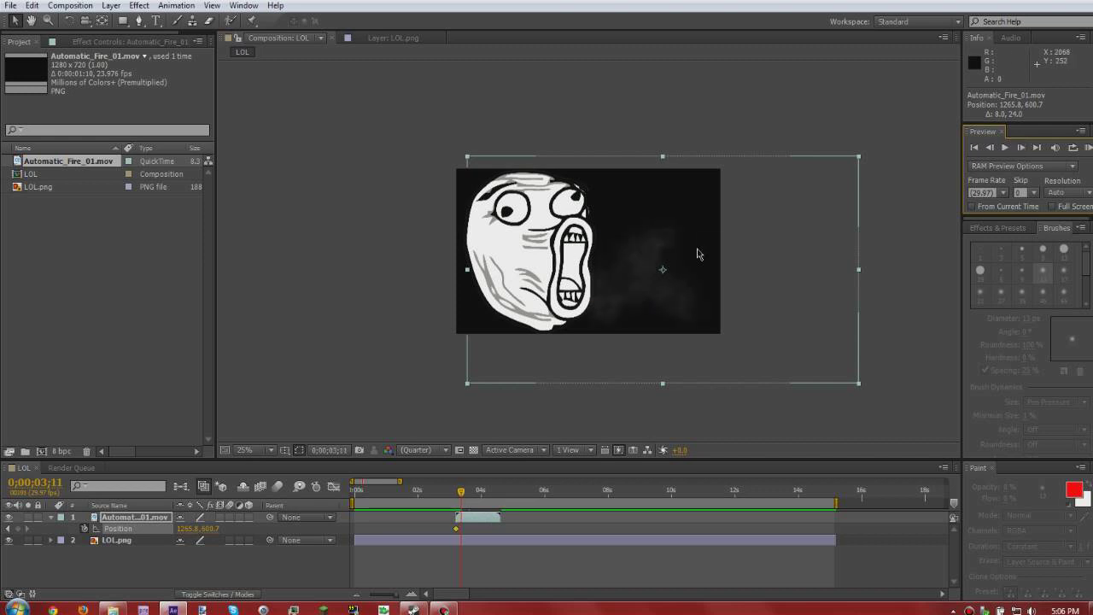
left_click_drag(663, 270, 677, 191)
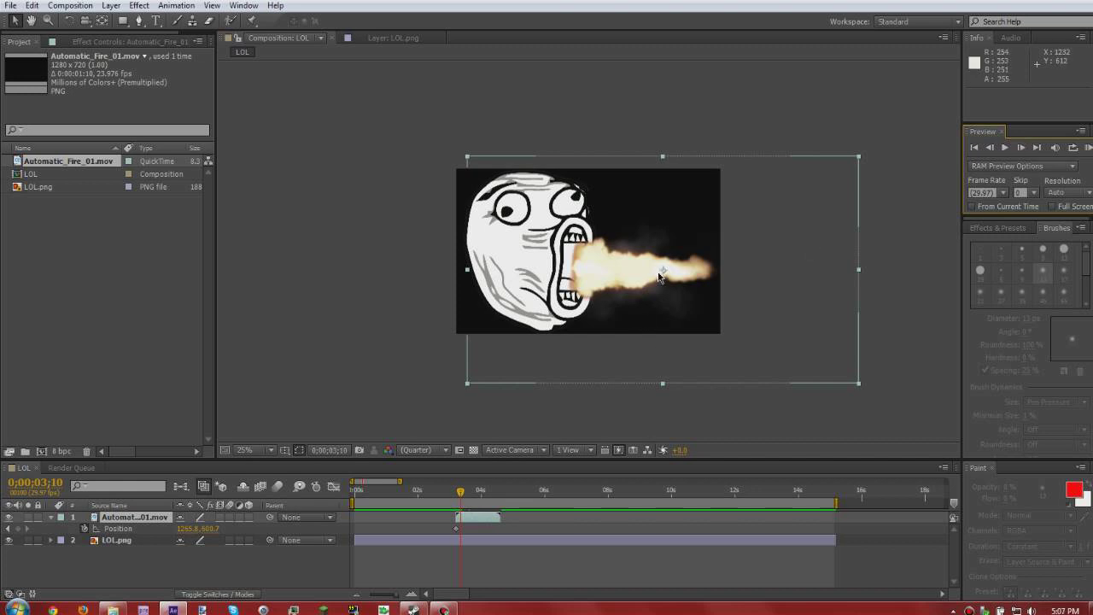
mouse_move(665, 274)
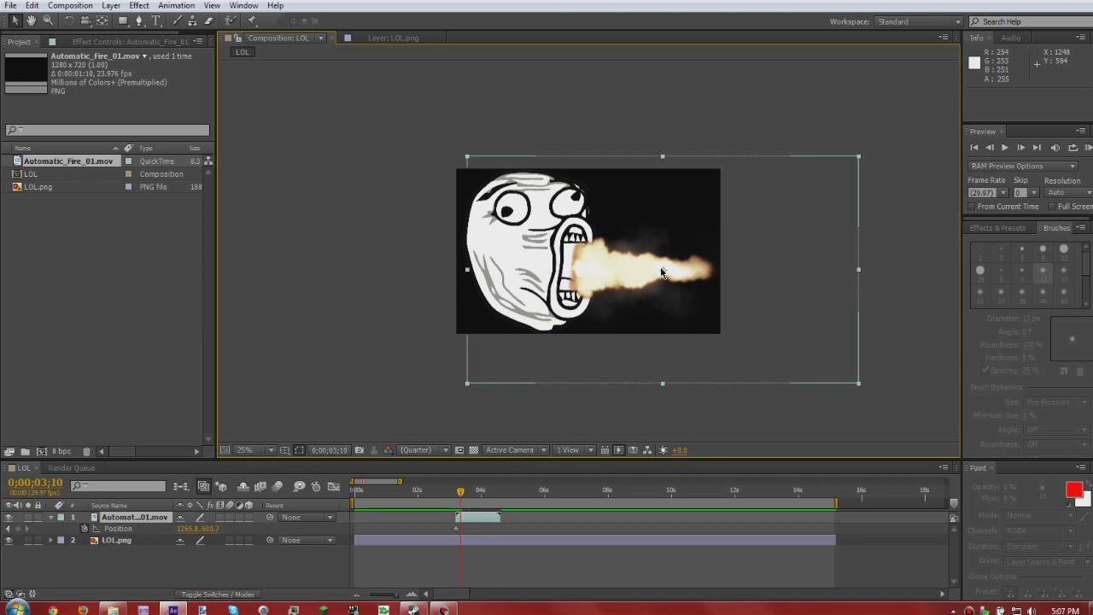
mouse_move(15, 518)
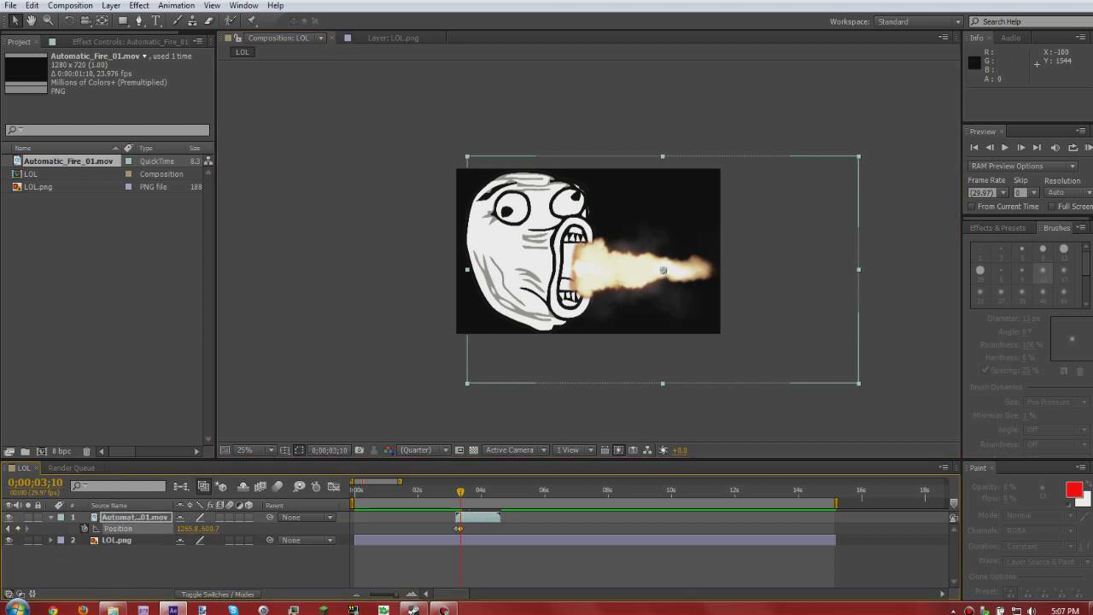
mouse_move(19, 531)
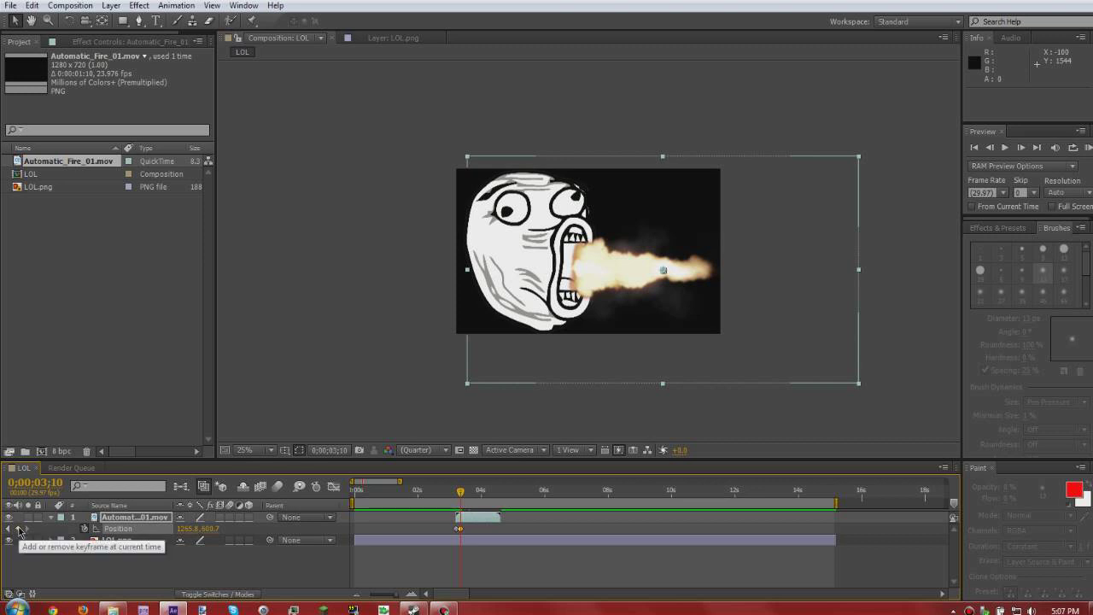
mouse_move(649, 290)
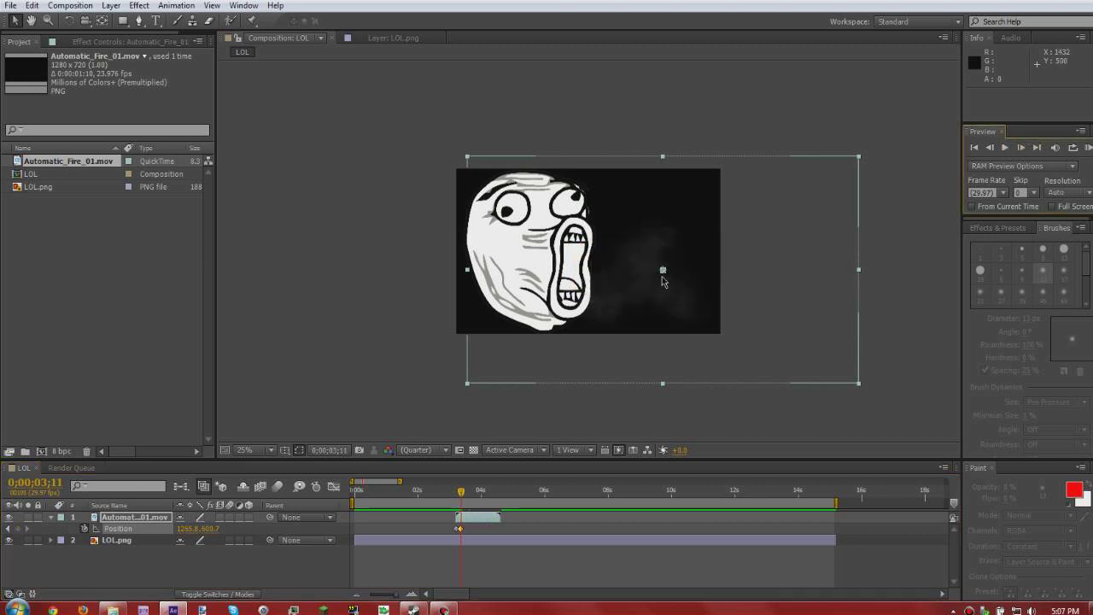
left_click_drag(663, 282, 651, 201)
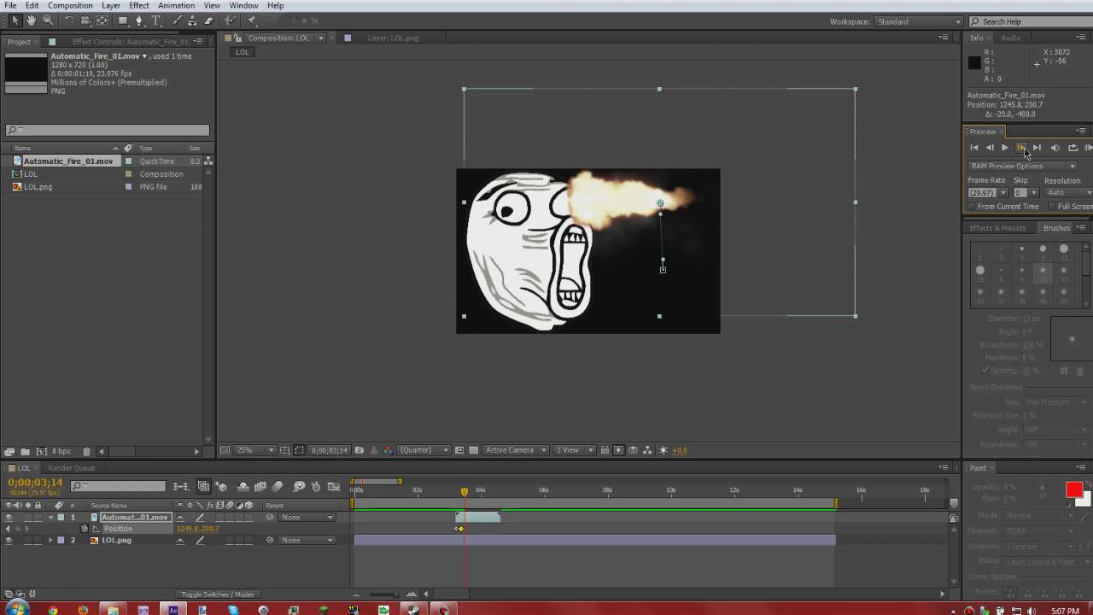
Step: Advance several frames and add another Position keyframe for the muzzle flash
left_click(1021, 147)
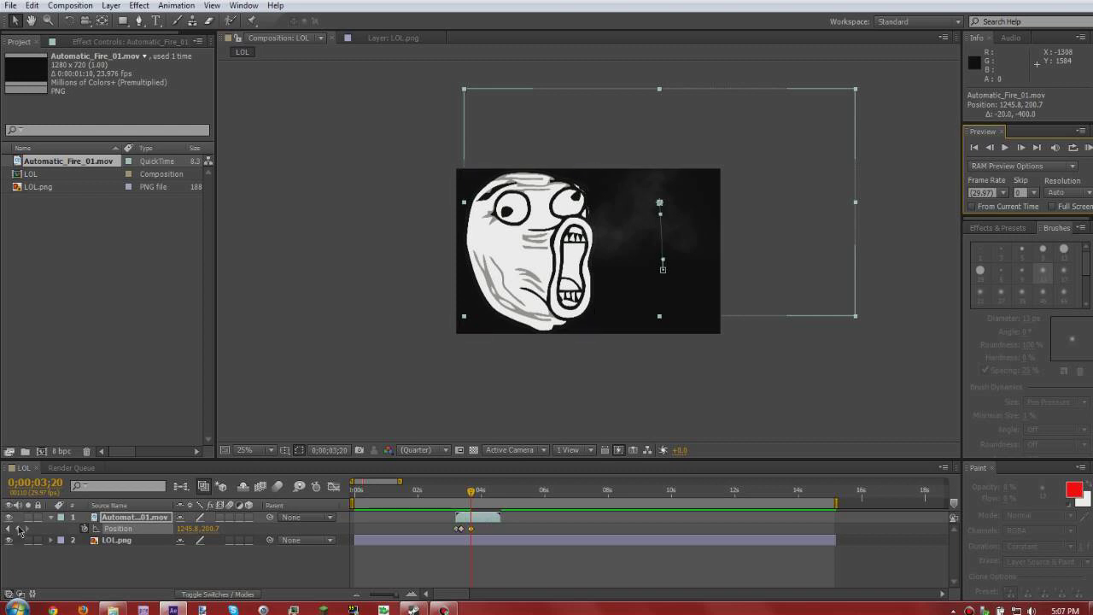
left_click(1022, 147)
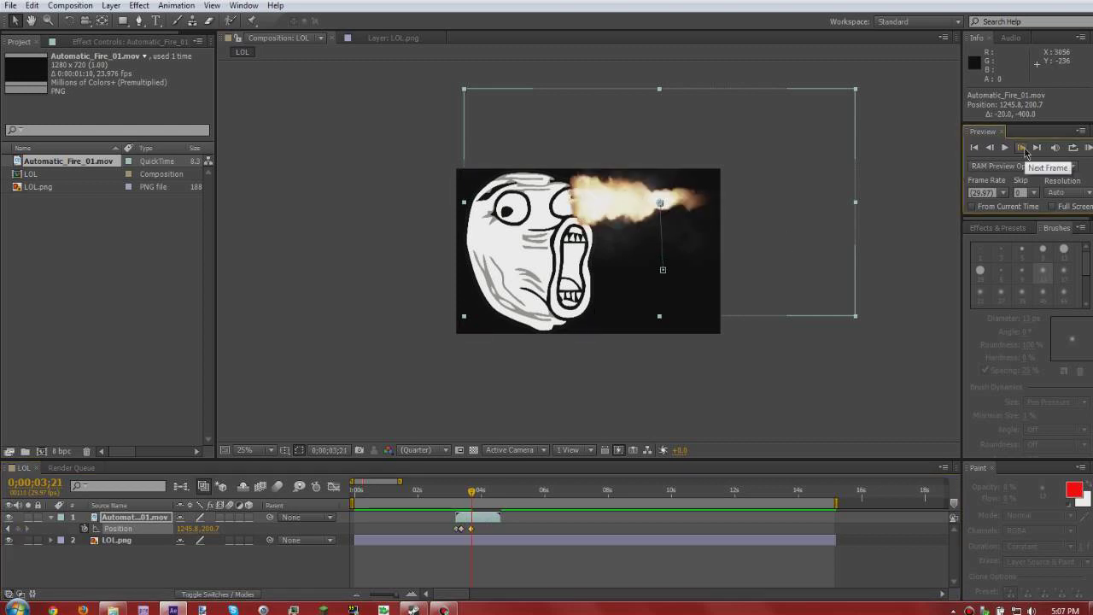
left_click(1021, 147)
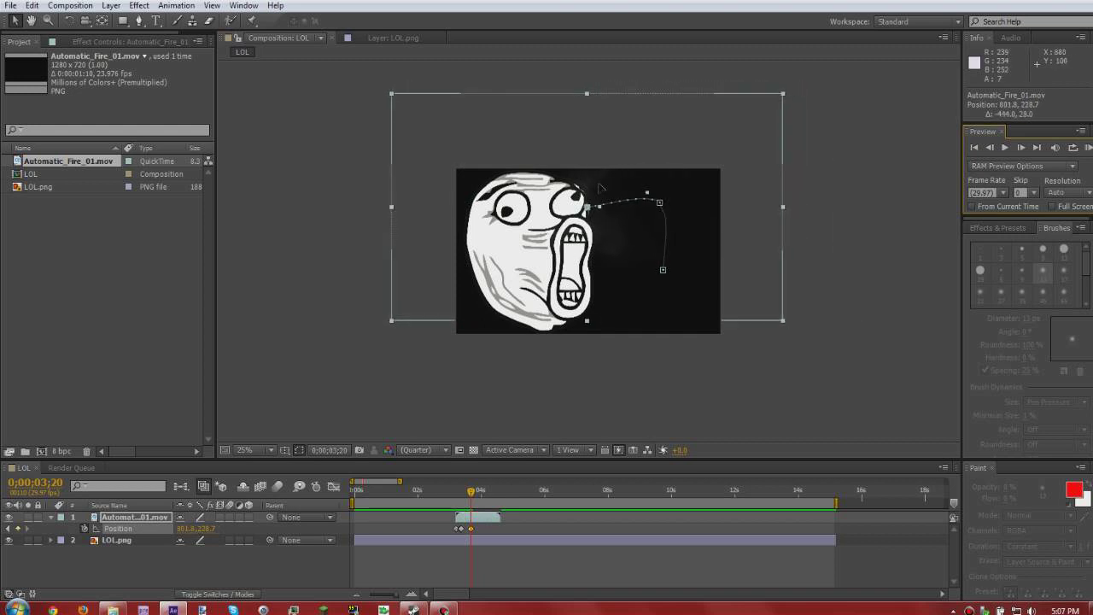
left_click(1020, 146)
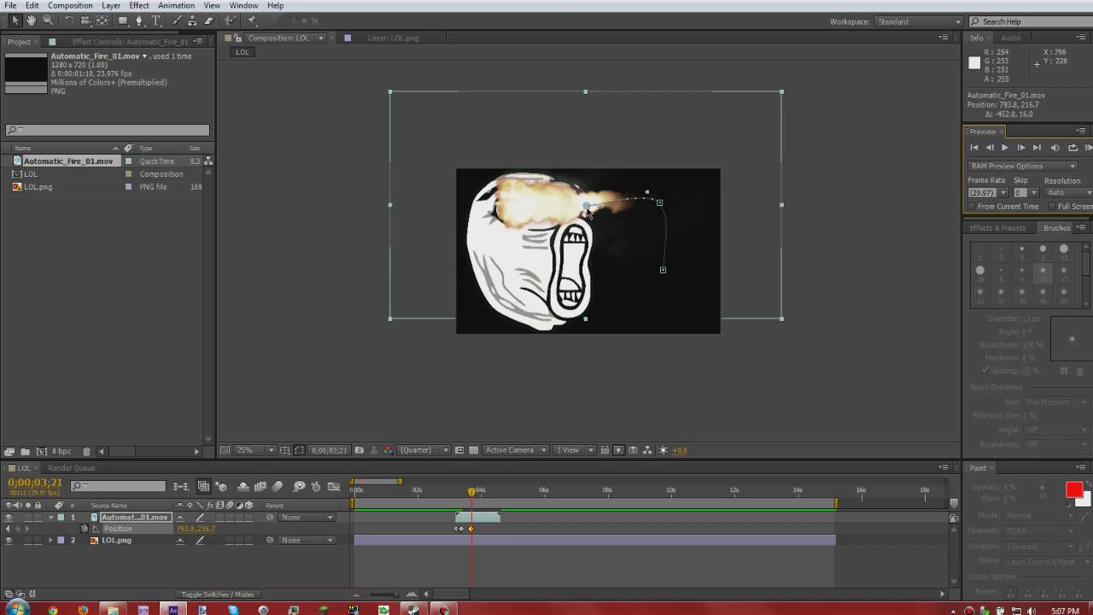
Step: Reposition the flash near the face's eye, then step forward through the flash frames
left_click_drag(589, 213, 598, 191)
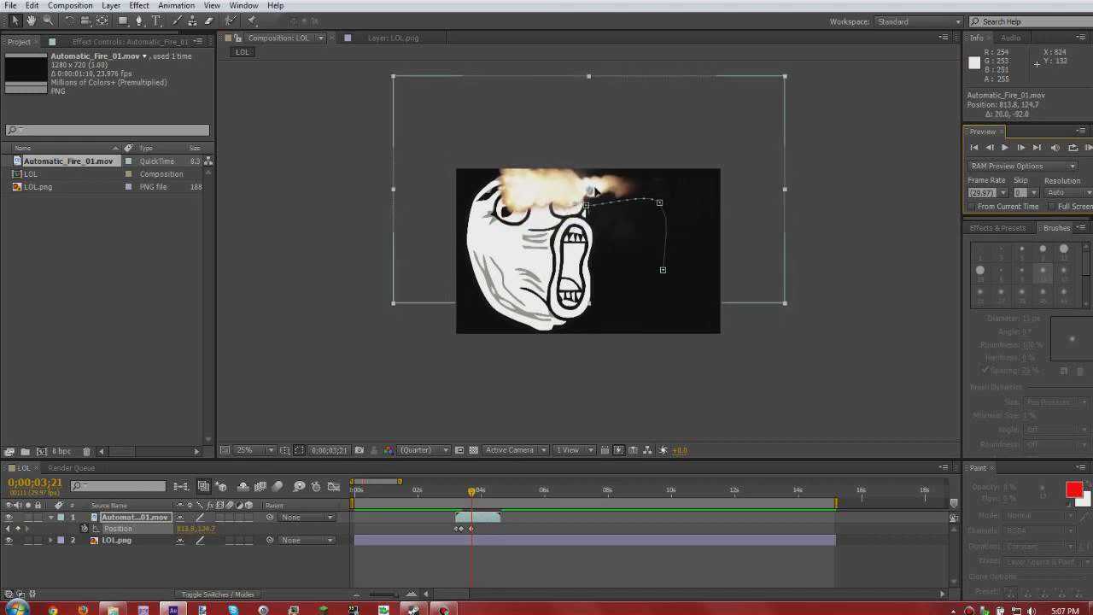
left_click_drag(587, 203, 593, 212)
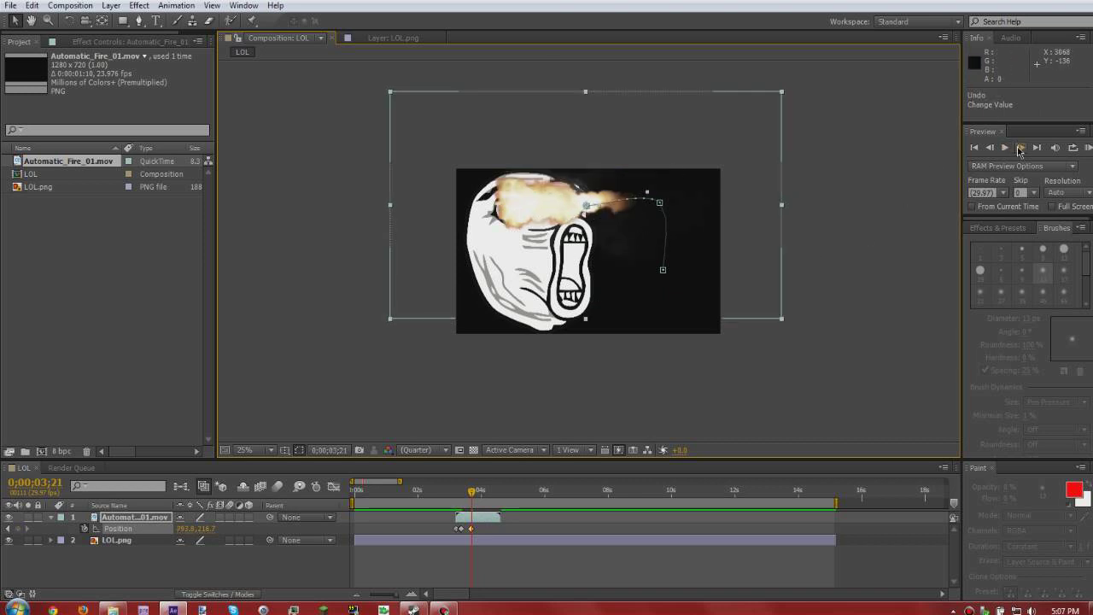
left_click(1021, 147)
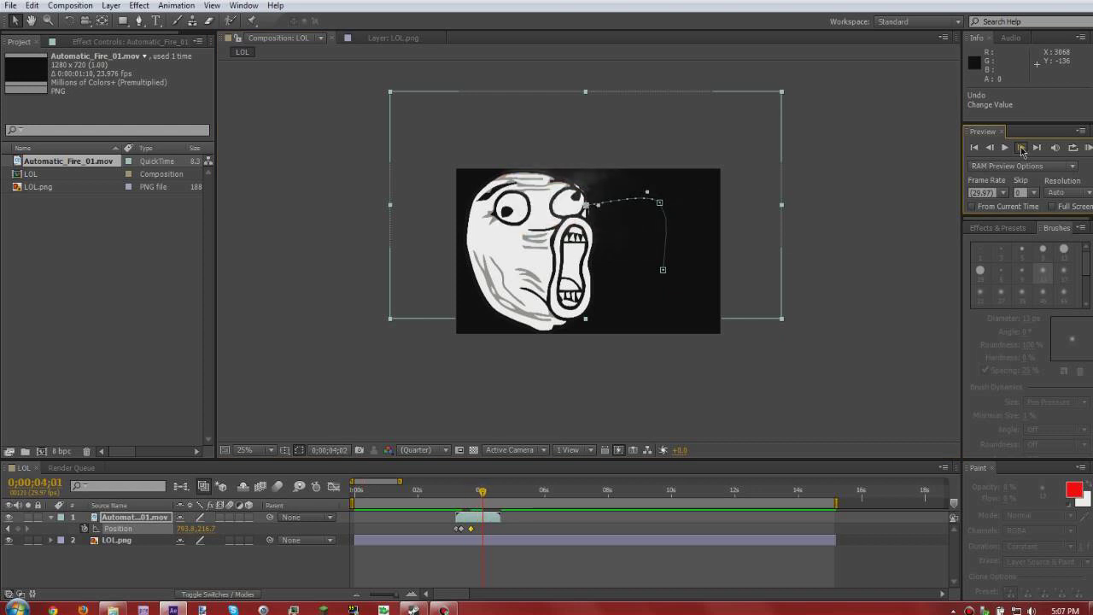
left_click(1022, 147)
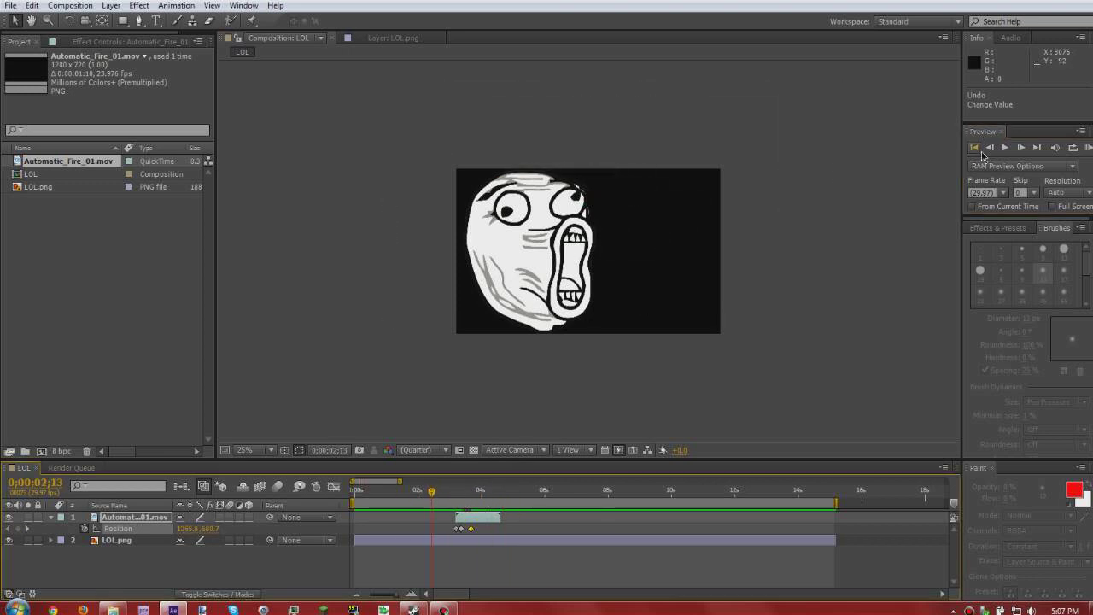
left_click(1005, 147)
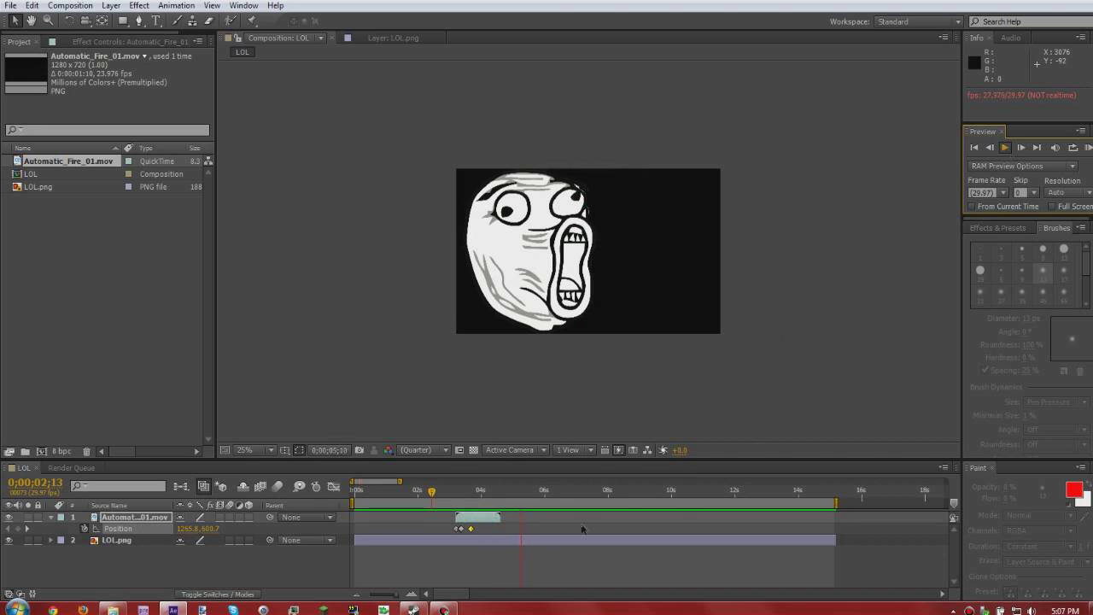
left_click(547, 489)
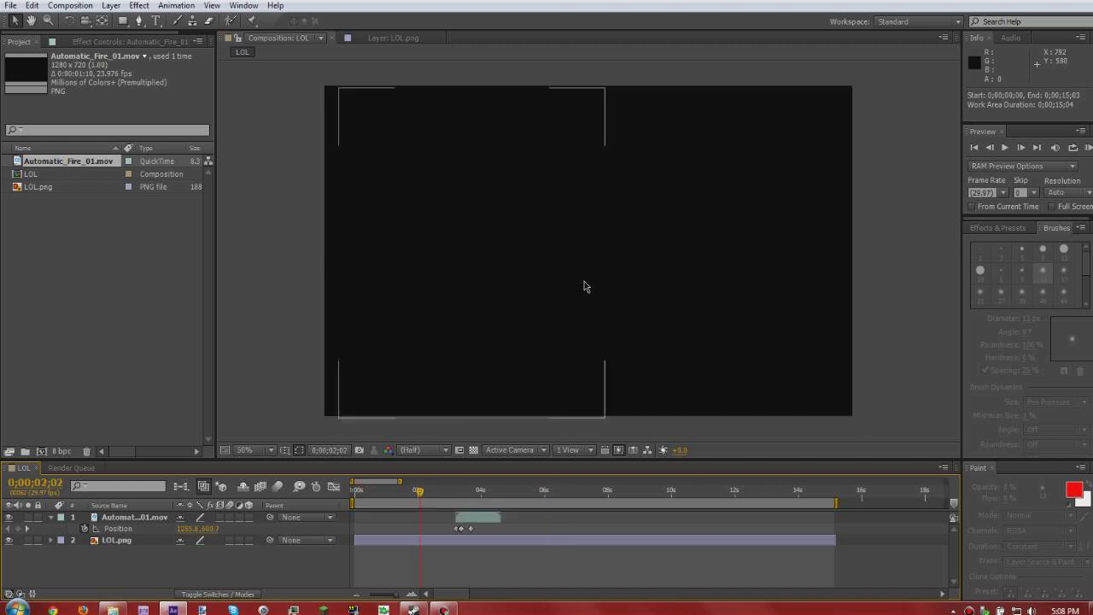
left_click(1005, 147)
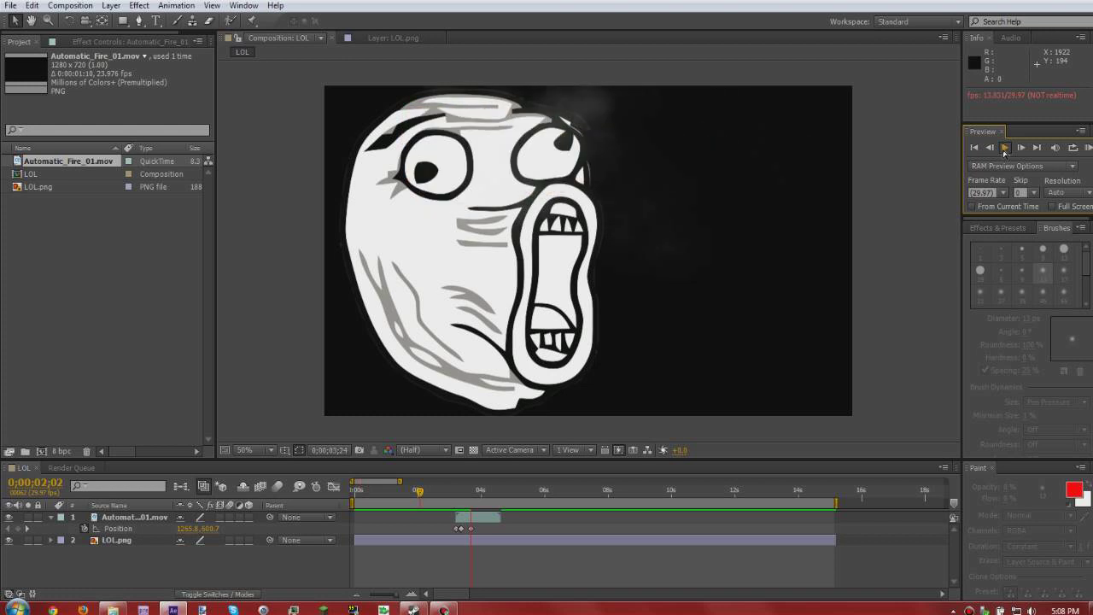
left_click(1005, 147)
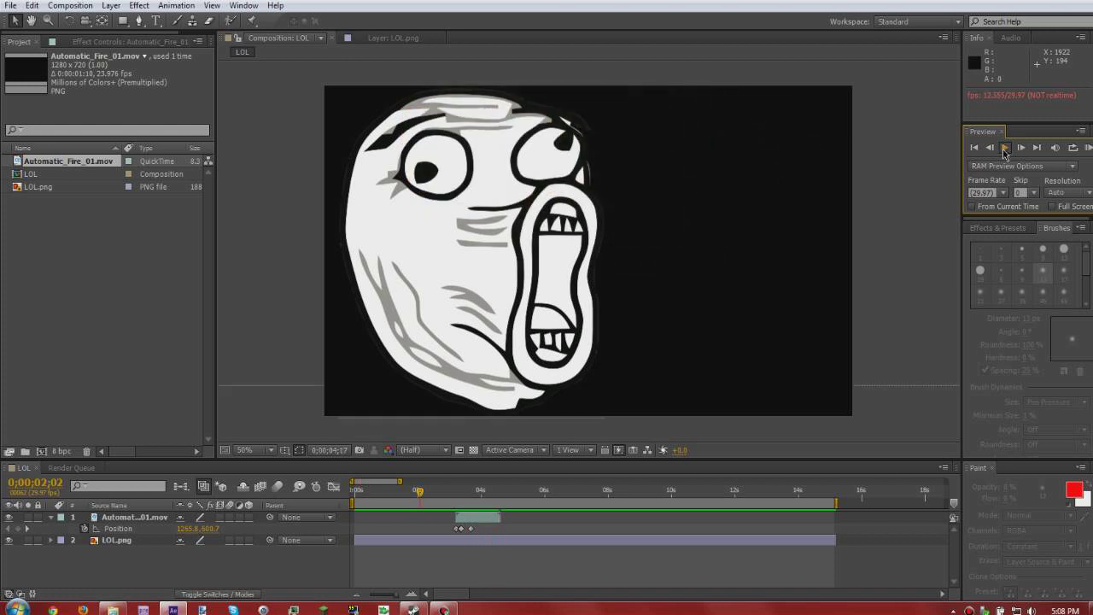
left_click(363, 490)
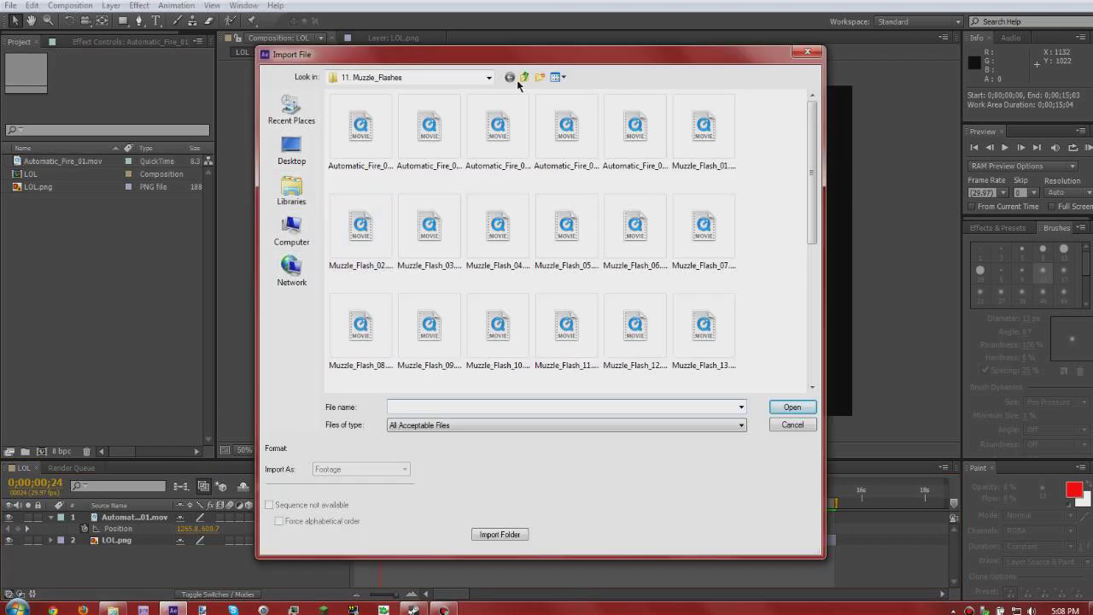
Step: Navigate to effects > action essentials disk 1 > 08. Explosions and select Explosion_10.mov
left_click(524, 76)
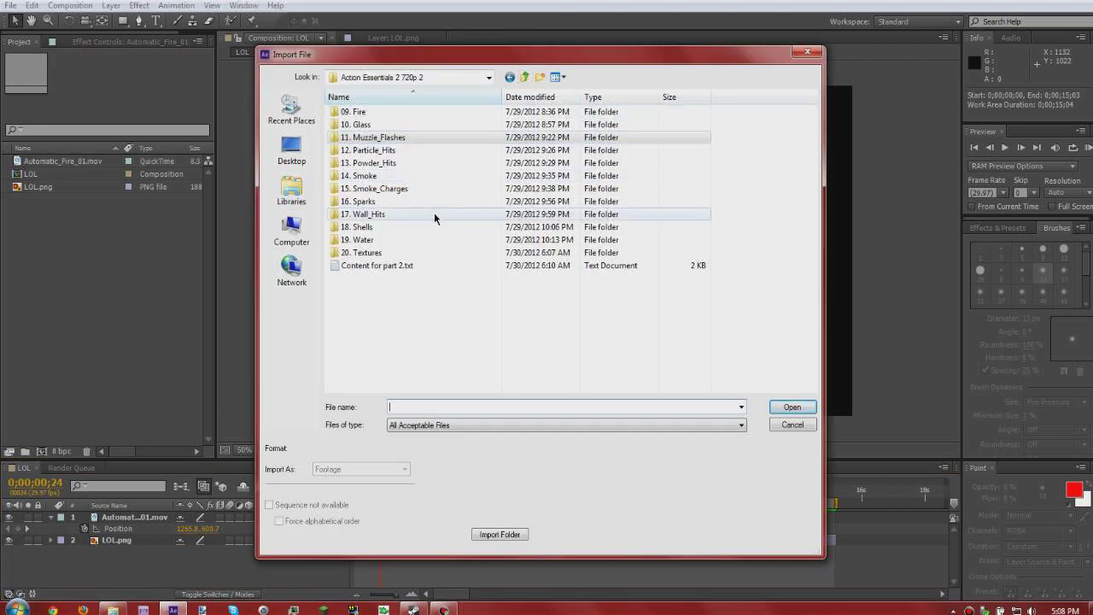
left_click(292, 149)
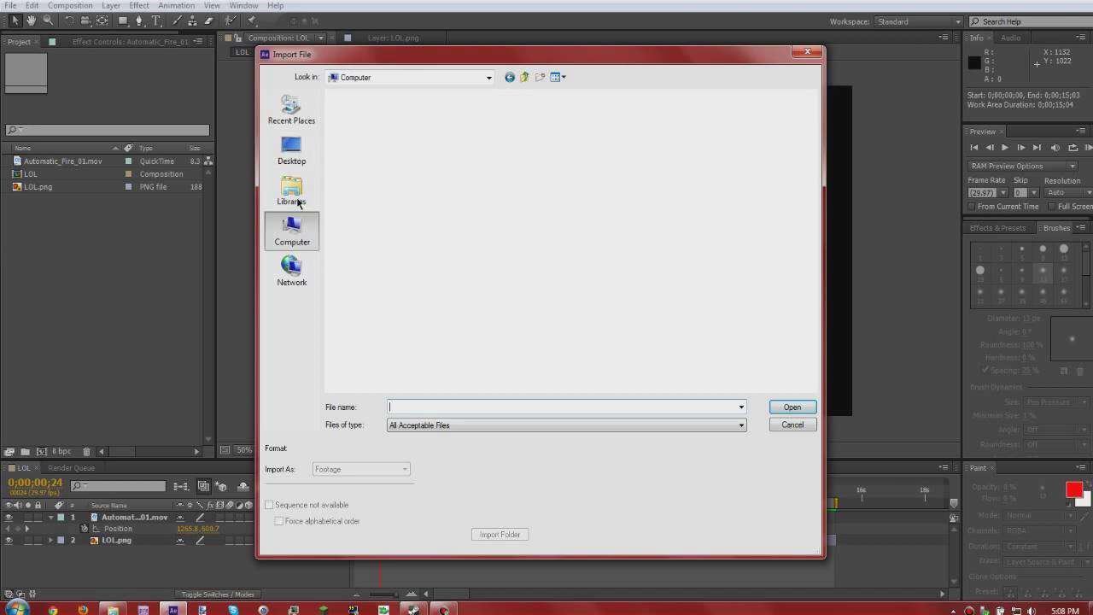
left_click(291, 149)
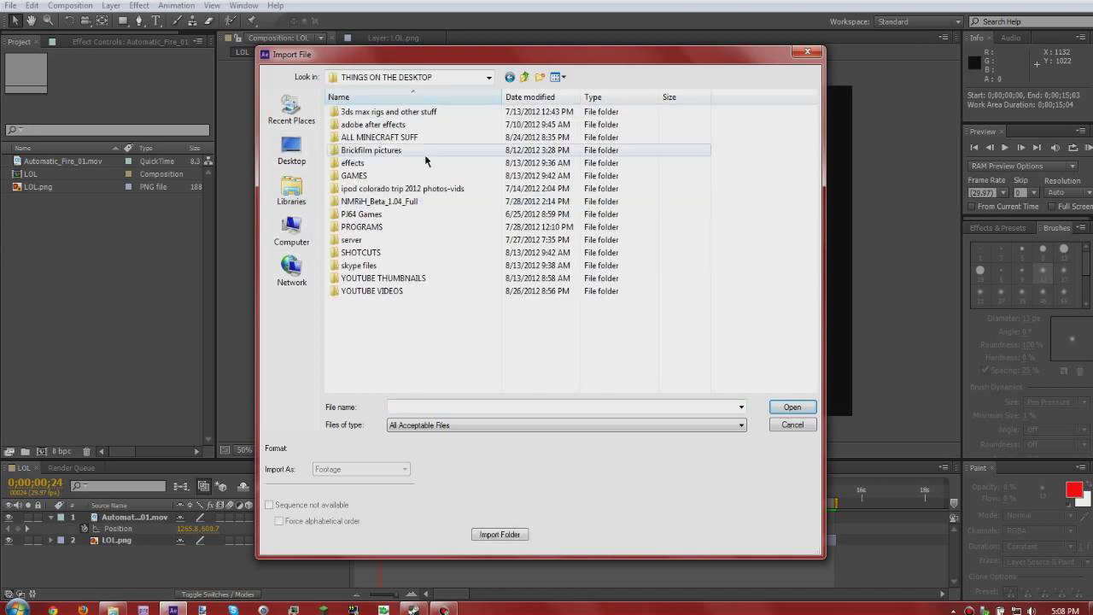
double_click(353, 162)
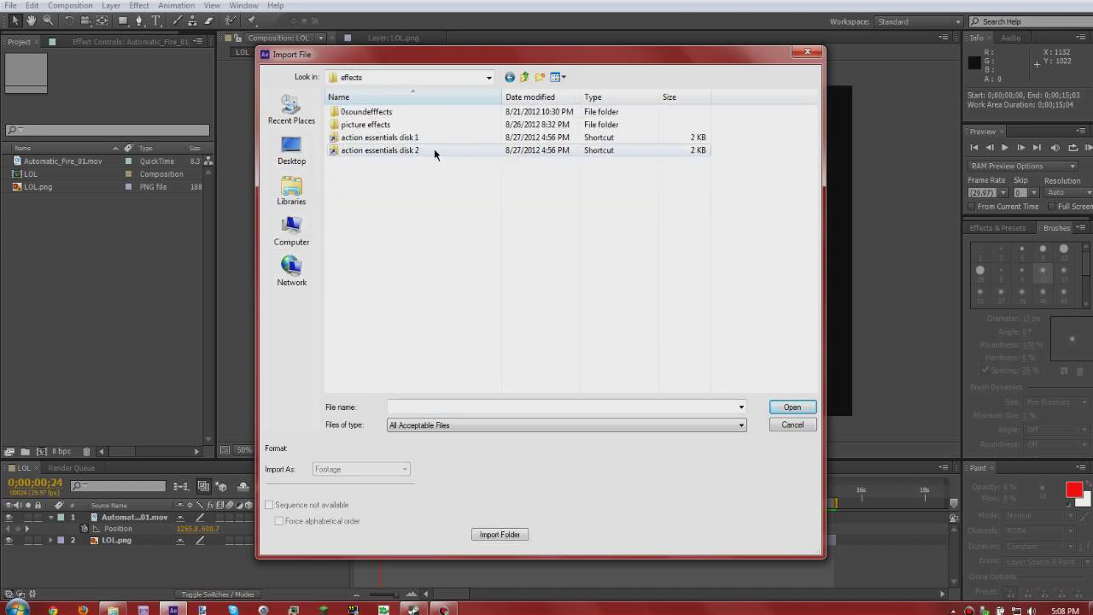
double_click(380, 150)
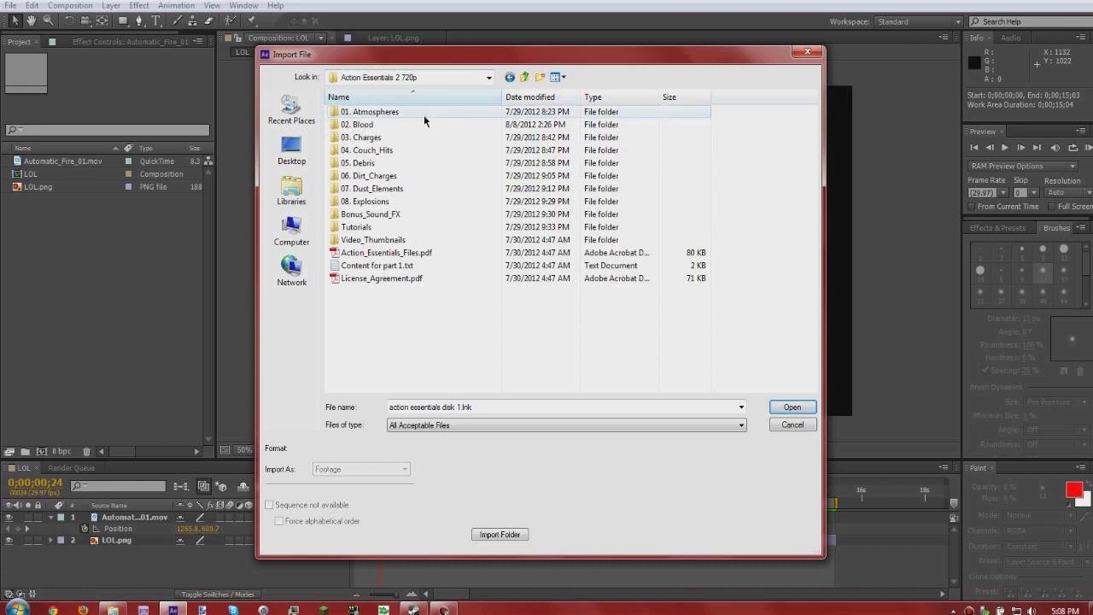
left_click(367, 201)
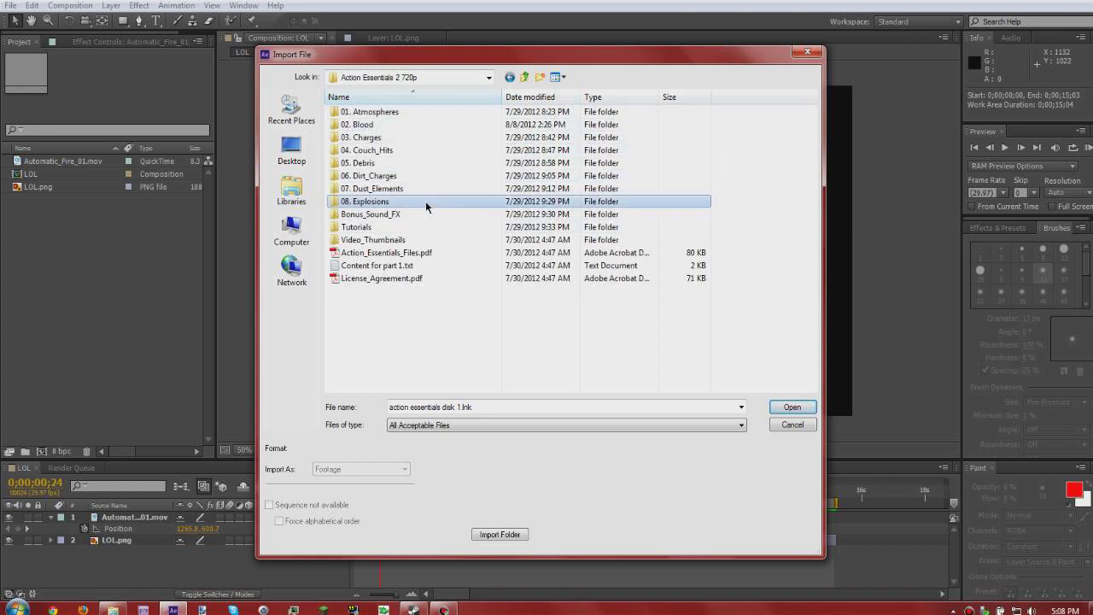
double_click(366, 201)
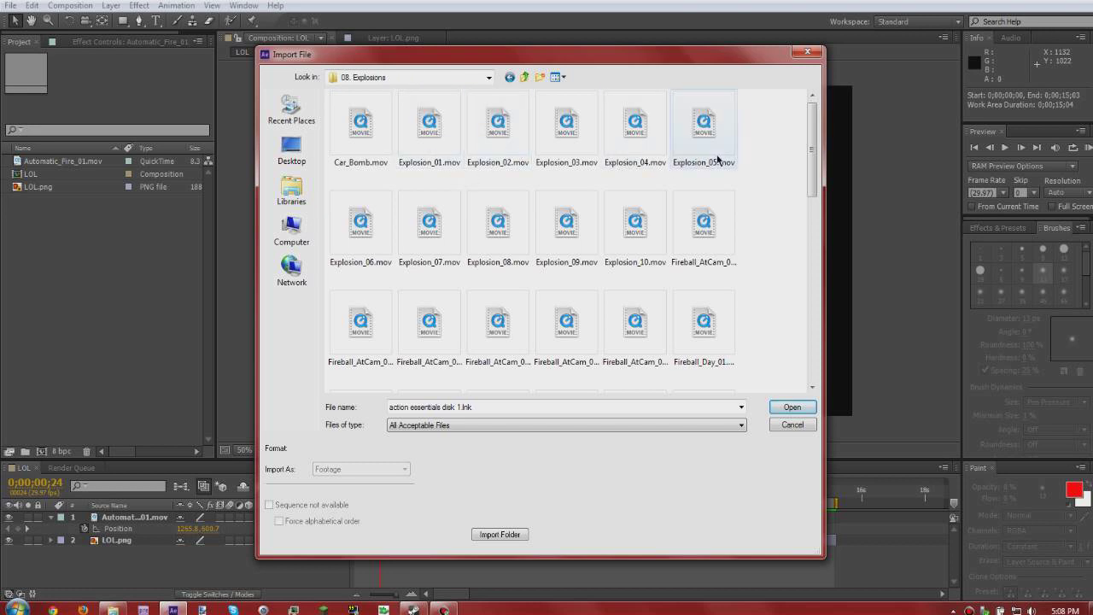
left_click(566, 224)
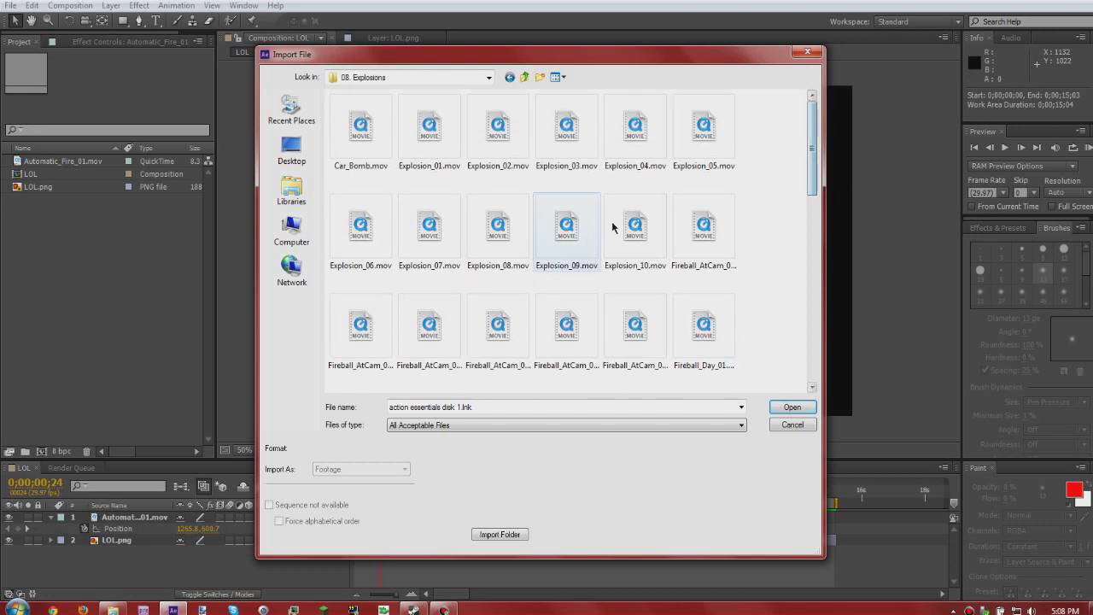
left_click(791, 407)
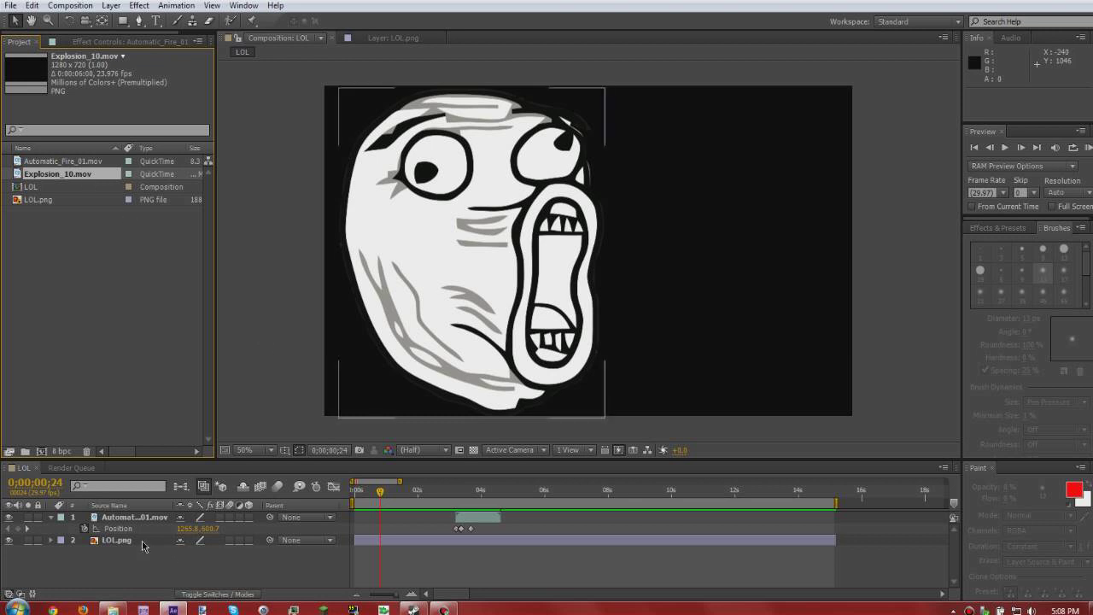
mouse_move(116, 547)
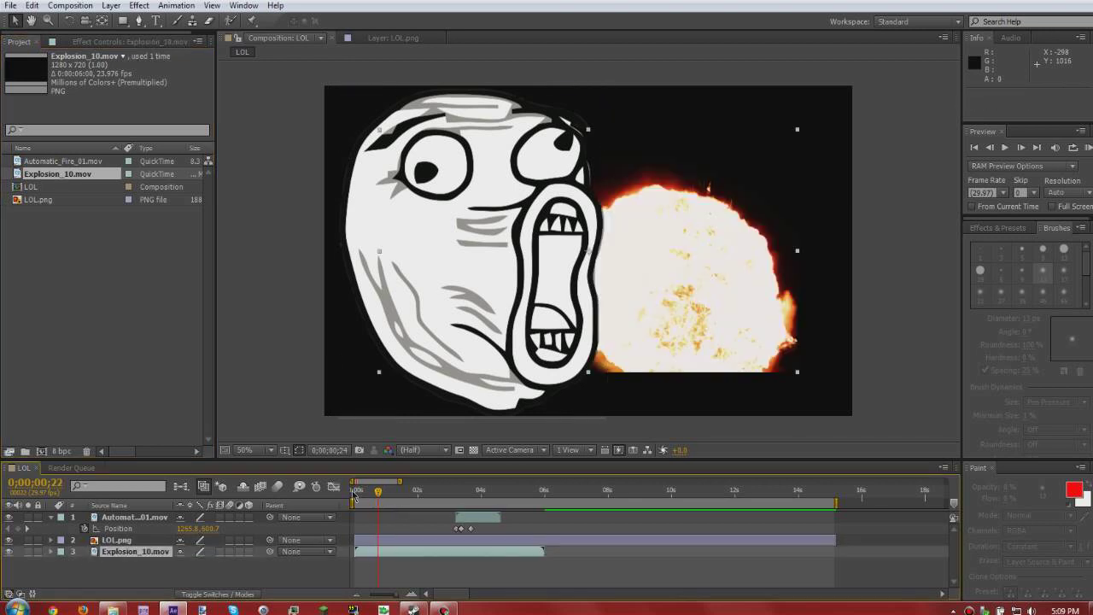
Step: Move the Explosion_10 layer above LOL.png in the layer stack
left_click(361, 490)
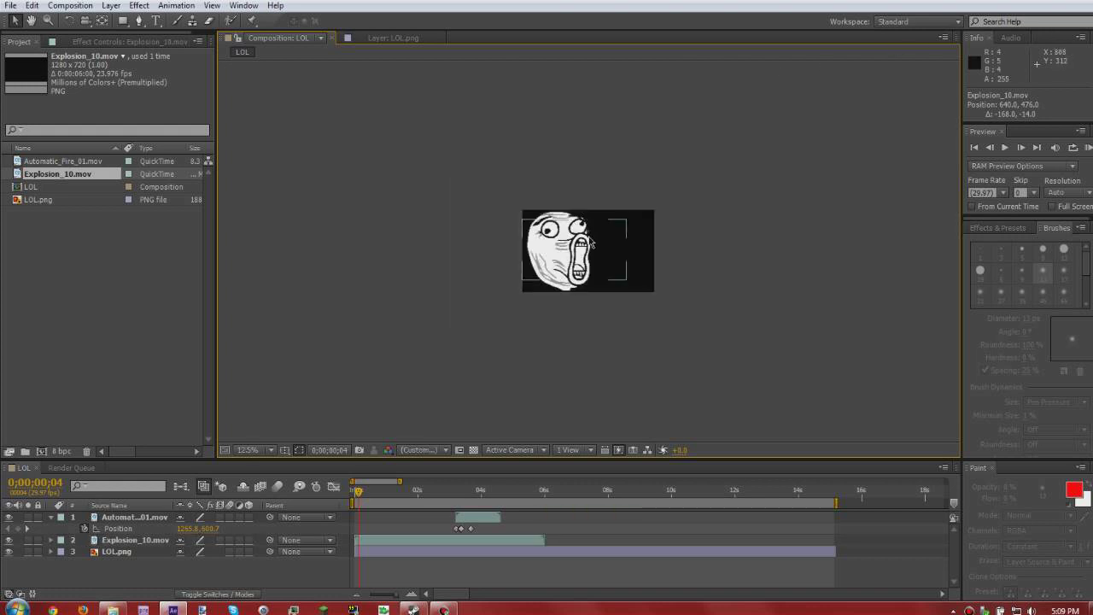
Step: Select the Explosion_10 layer and drag its corner handle to scale it up
left_click(135, 540)
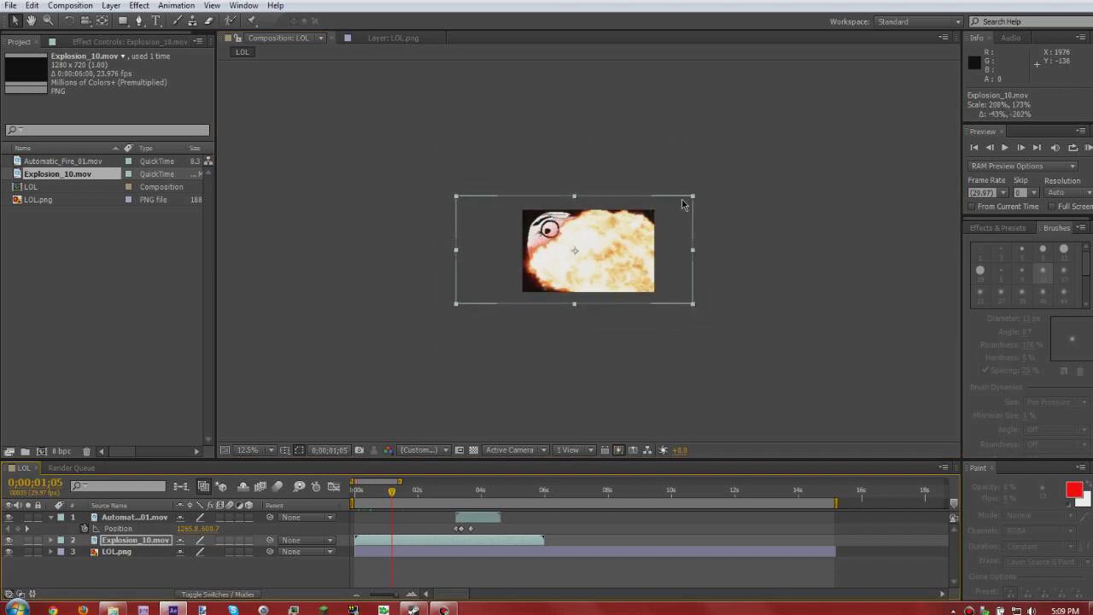
left_click_drag(692, 197, 647, 207)
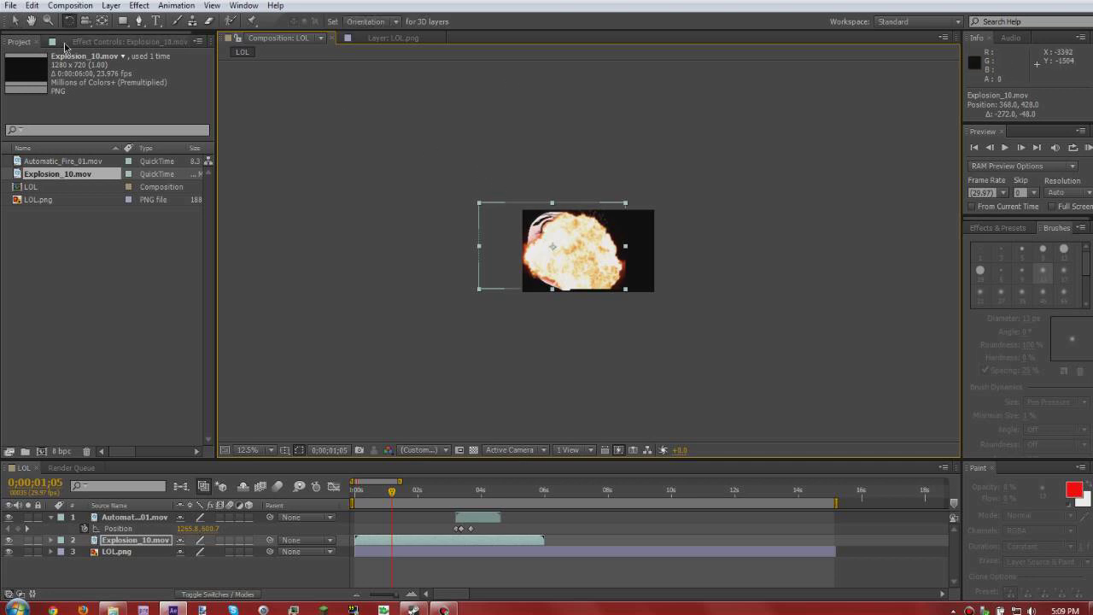
mouse_move(513, 229)
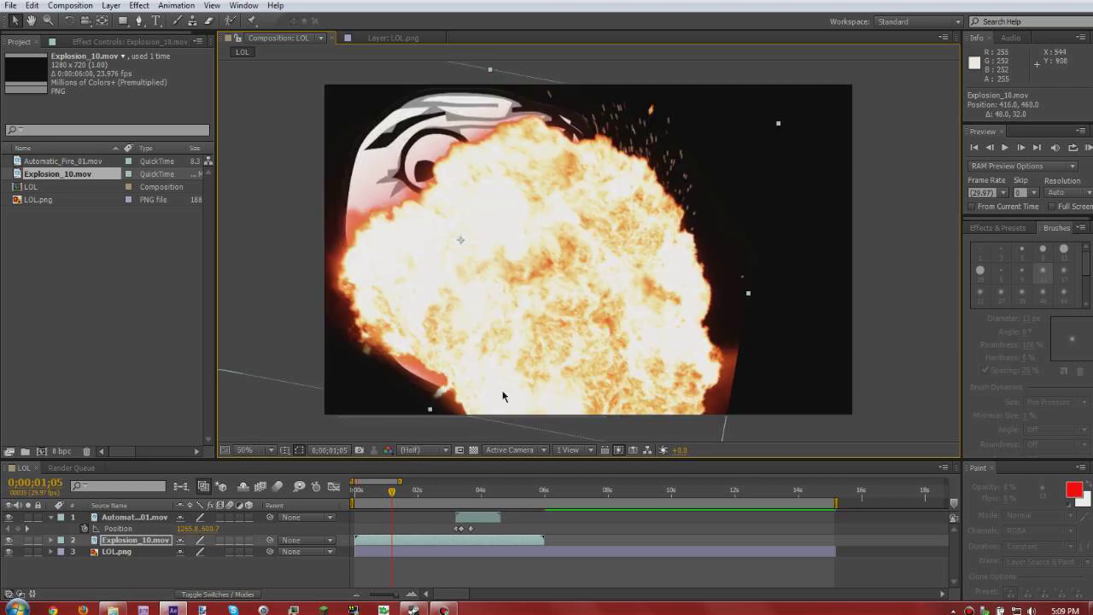
left_click(353, 489)
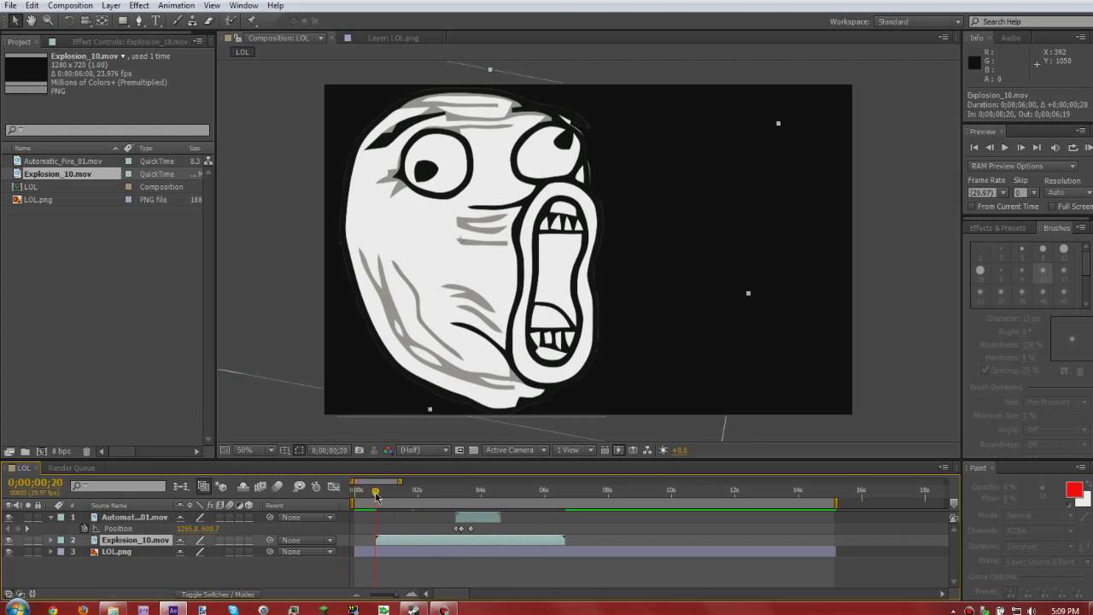
left_click(1022, 147)
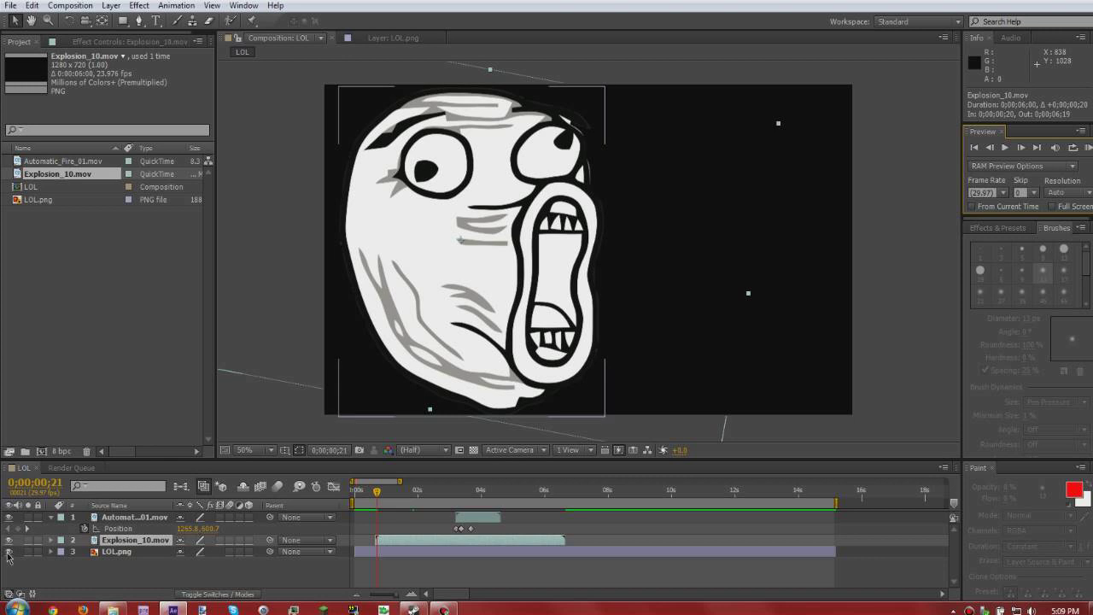
left_click(1021, 147)
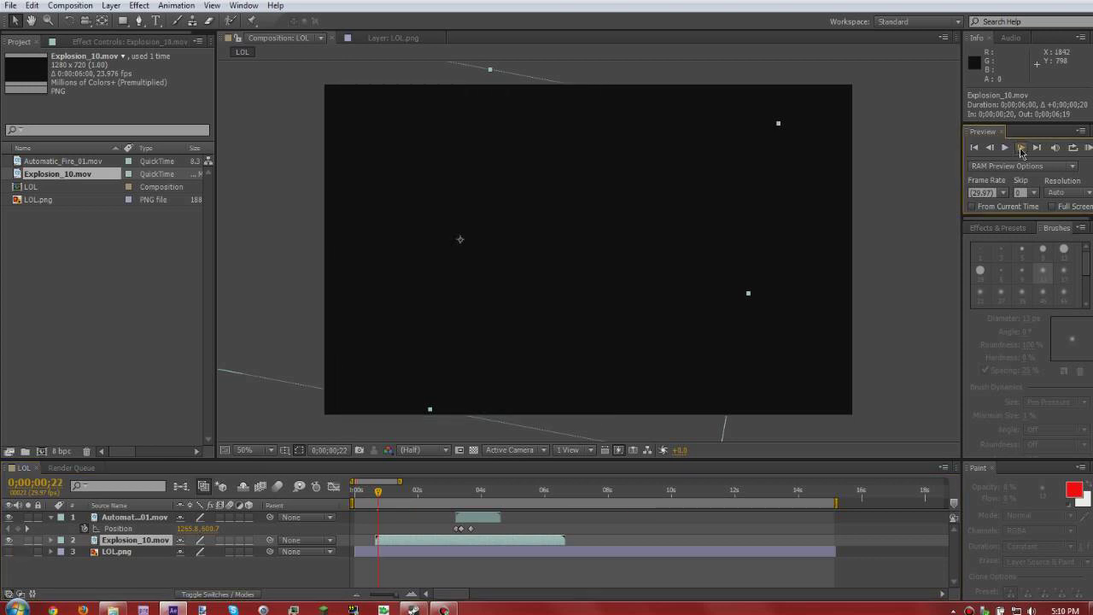
left_click(1022, 147)
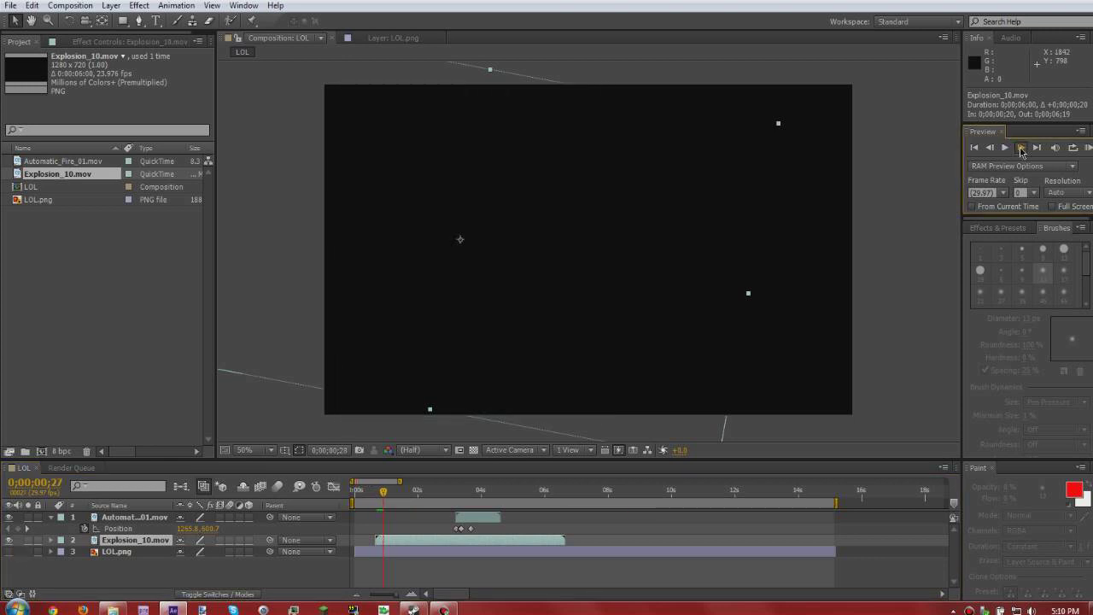
left_click(991, 147)
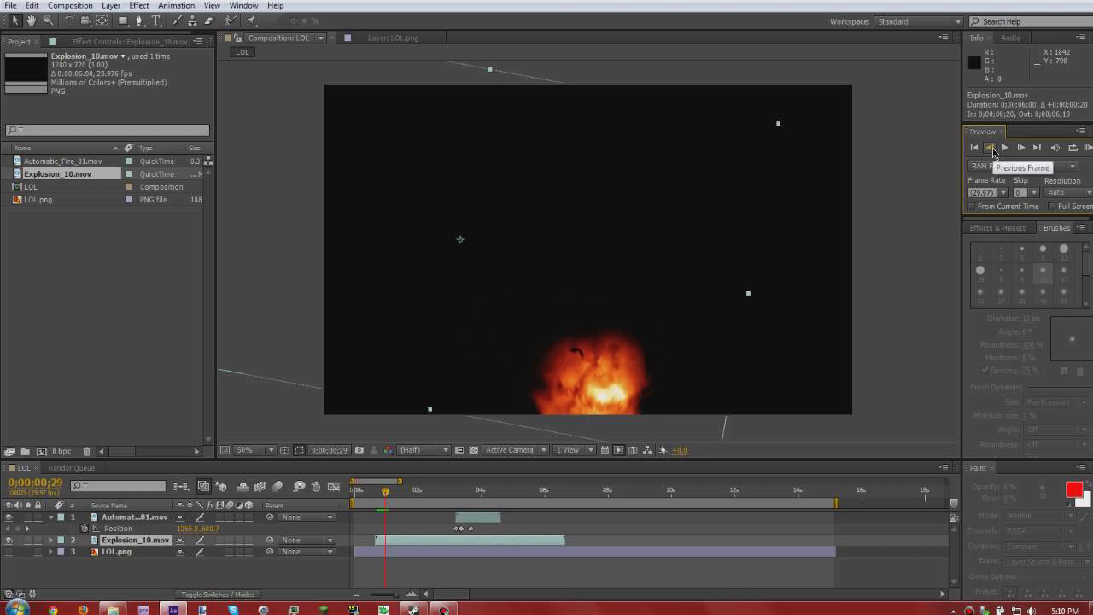
left_click(1022, 146)
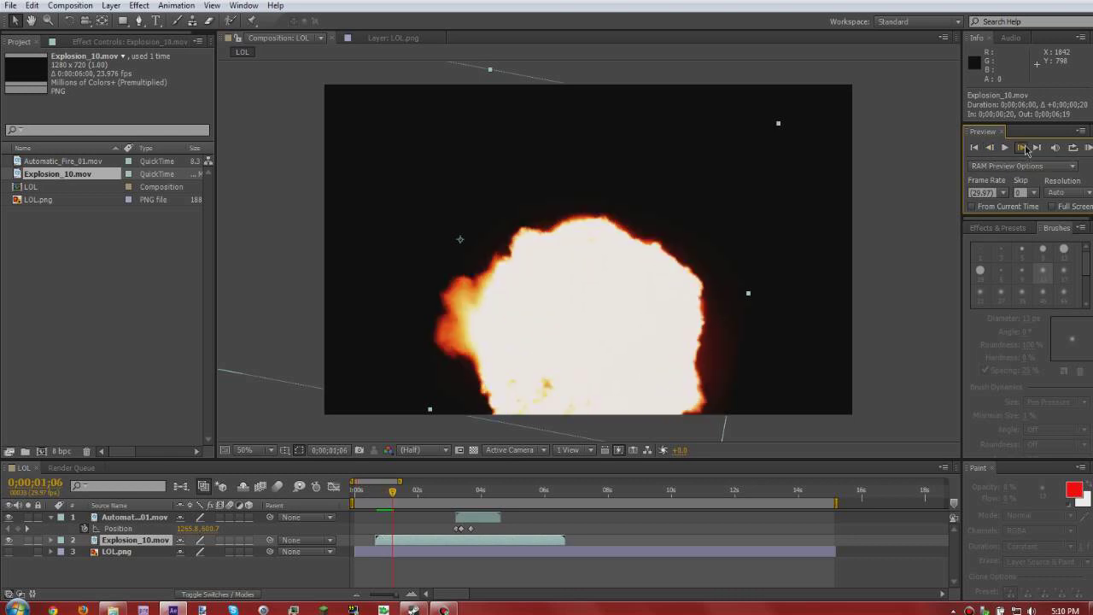
left_click(1021, 147)
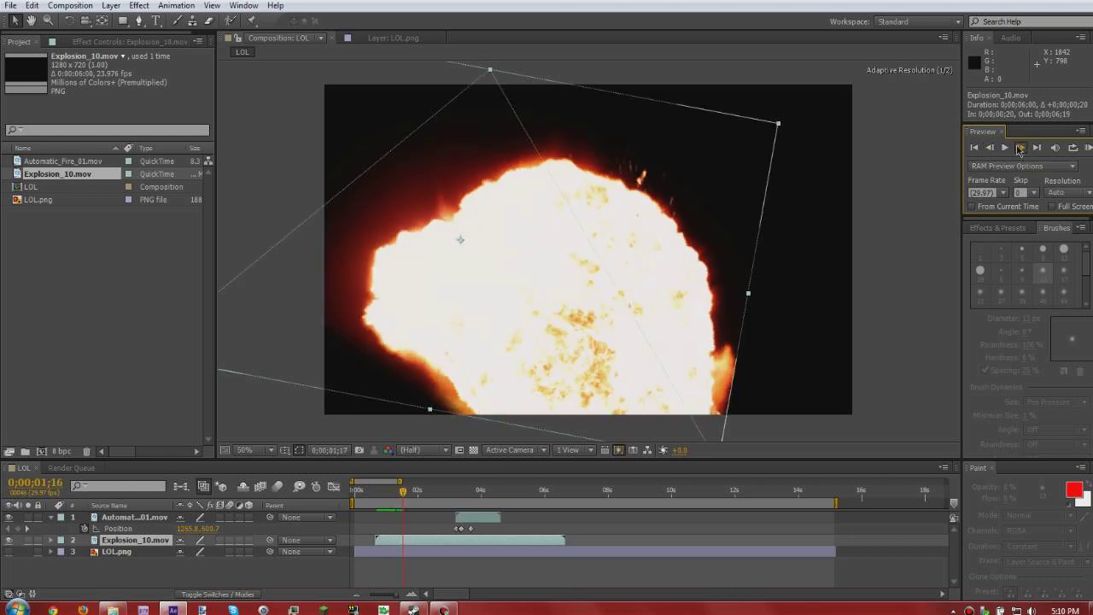
left_click(363, 489)
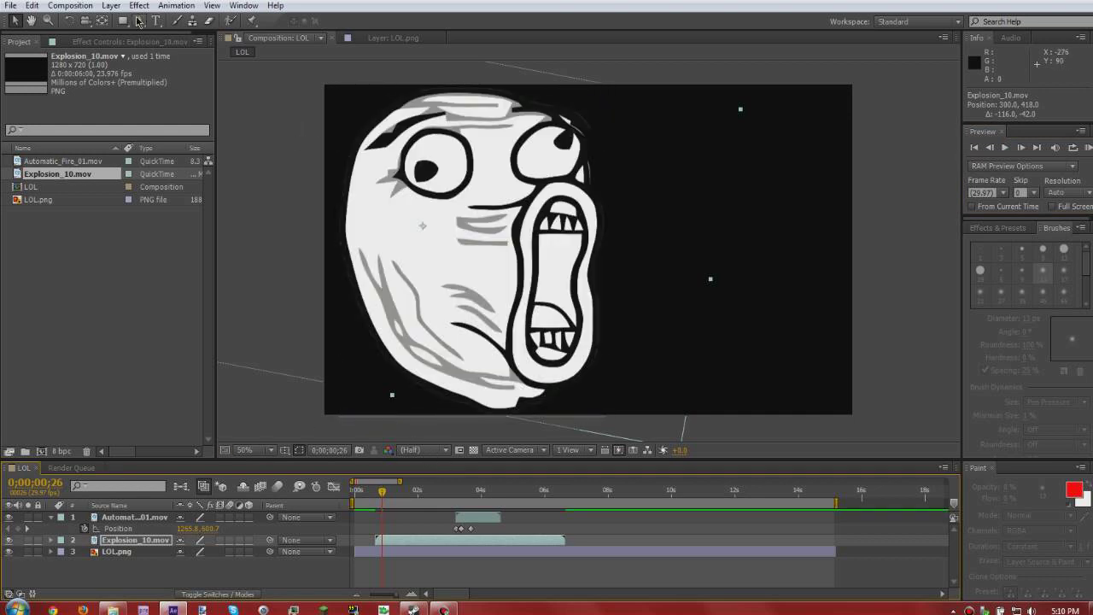
Step: Begin Mask 1 on Explosion_10.mov with the Pen tool, placing two points under the face
left_click(137, 21)
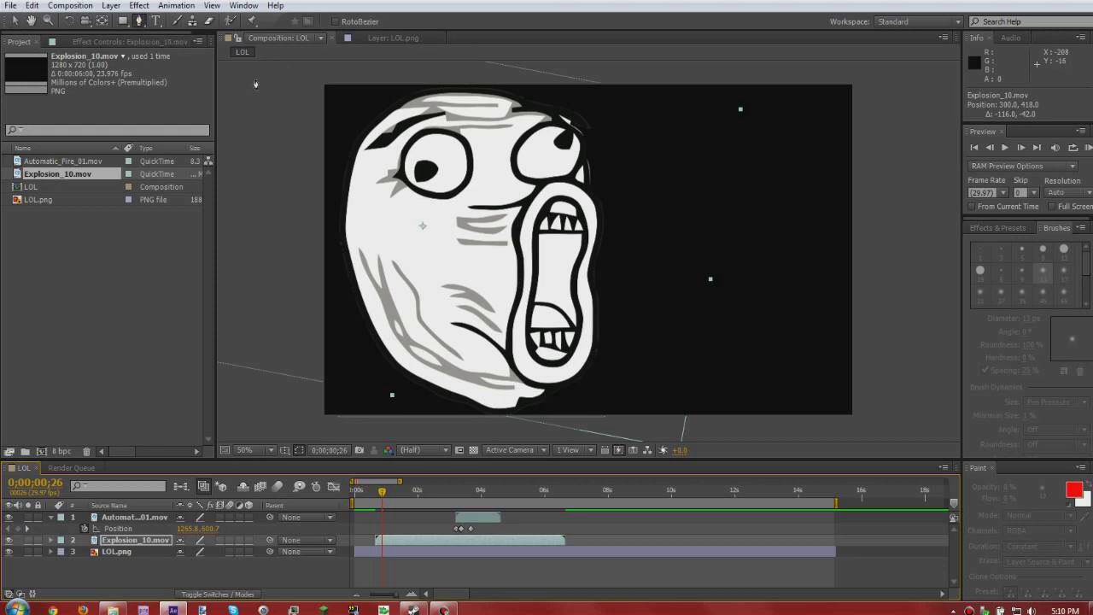
mouse_move(516, 285)
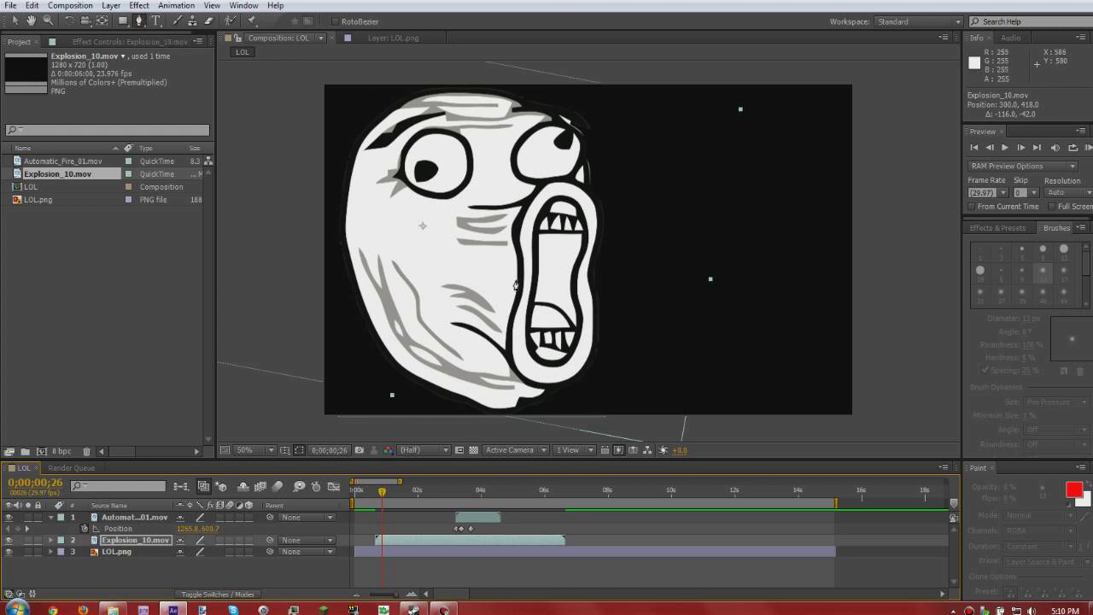
mouse_move(522, 416)
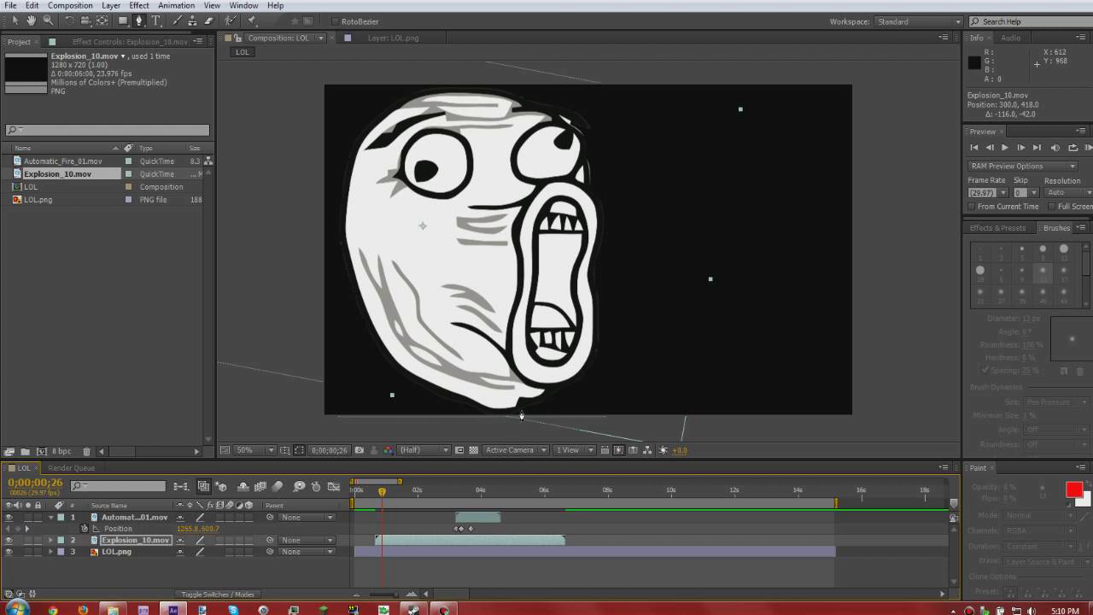
left_click(475, 408)
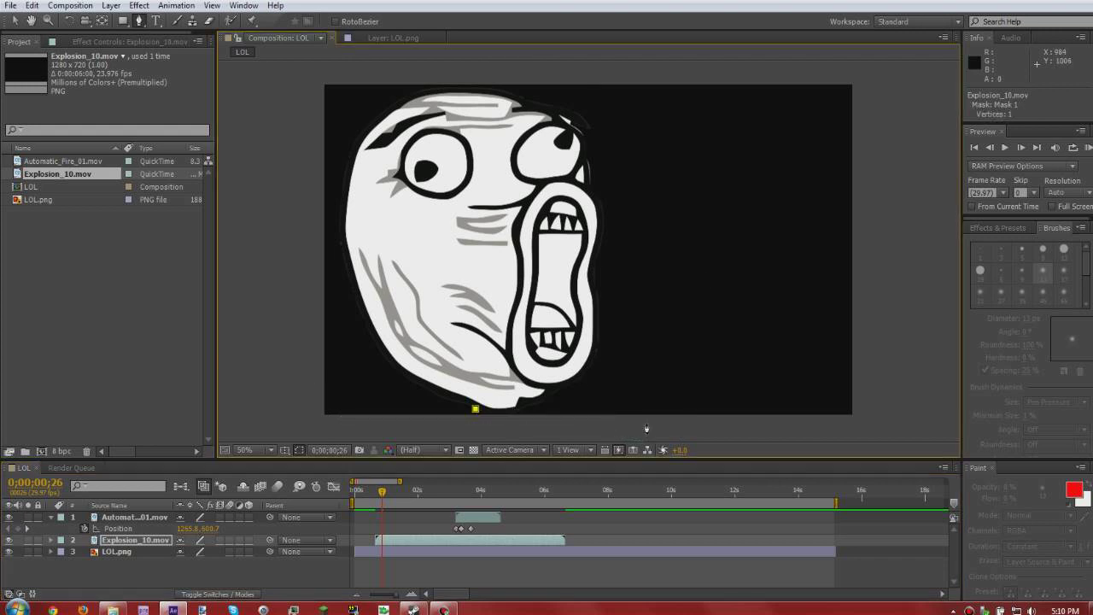
left_click(50, 539)
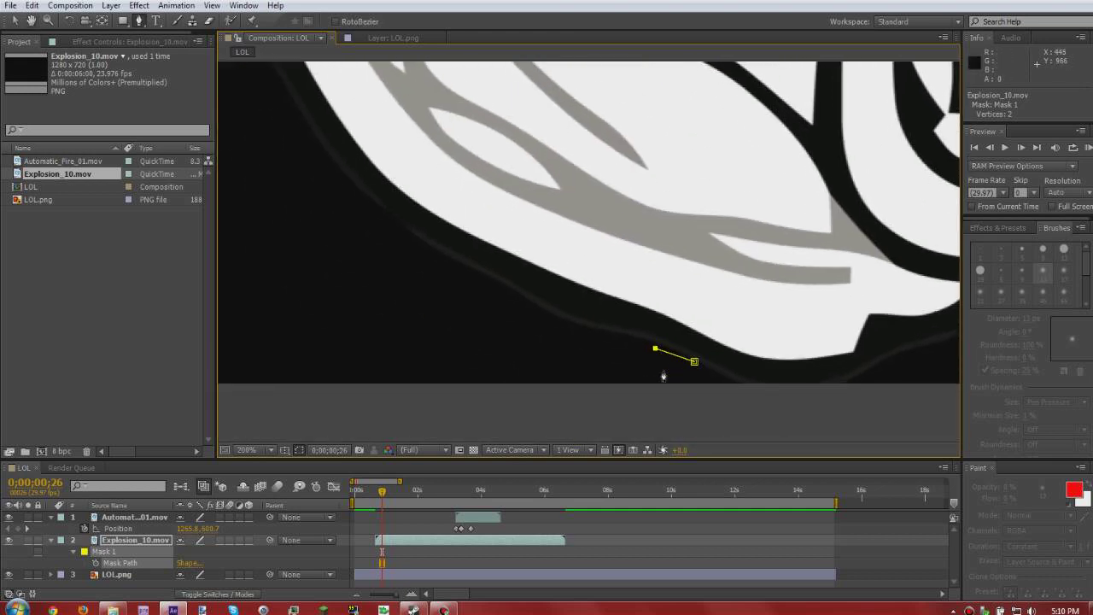
Step: Add Mask 1 points around the face's sides, top and mouth, closing at the first point
left_click(547, 318)
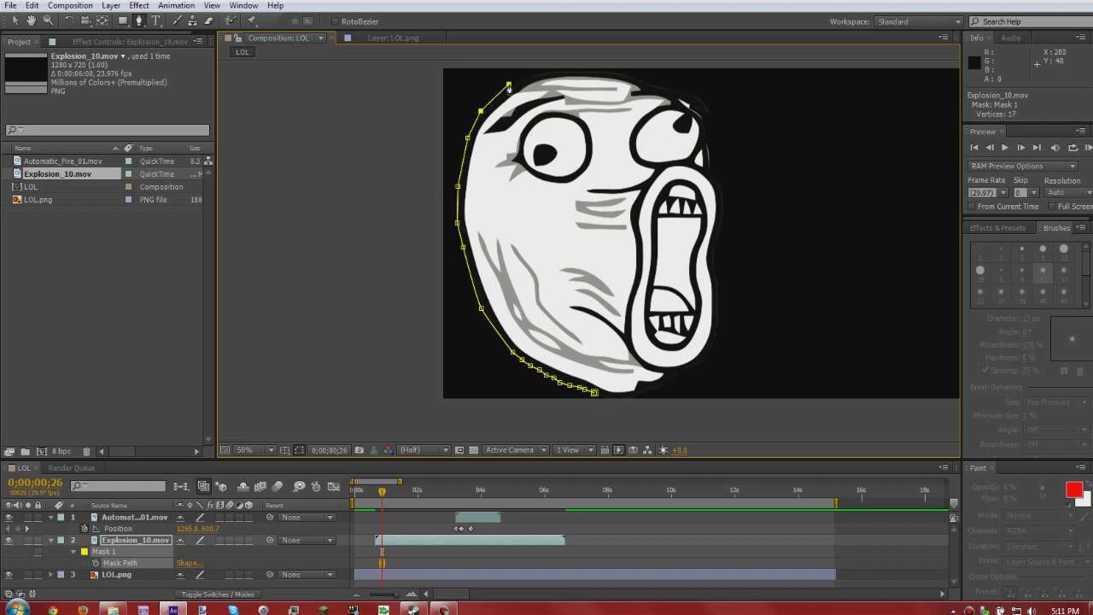
left_click(530, 77)
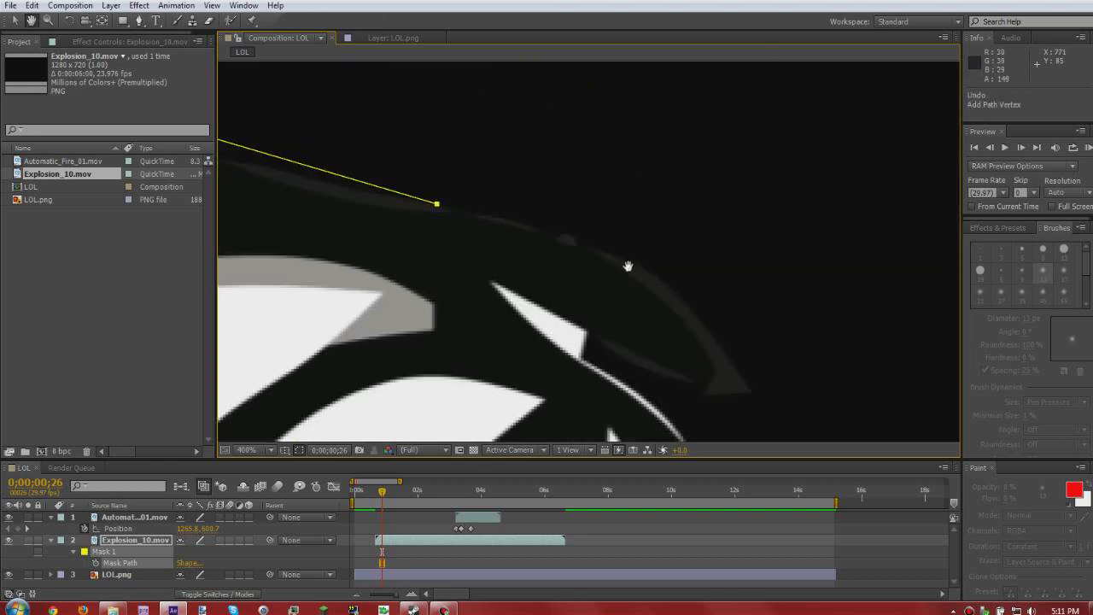
left_click(687, 291)
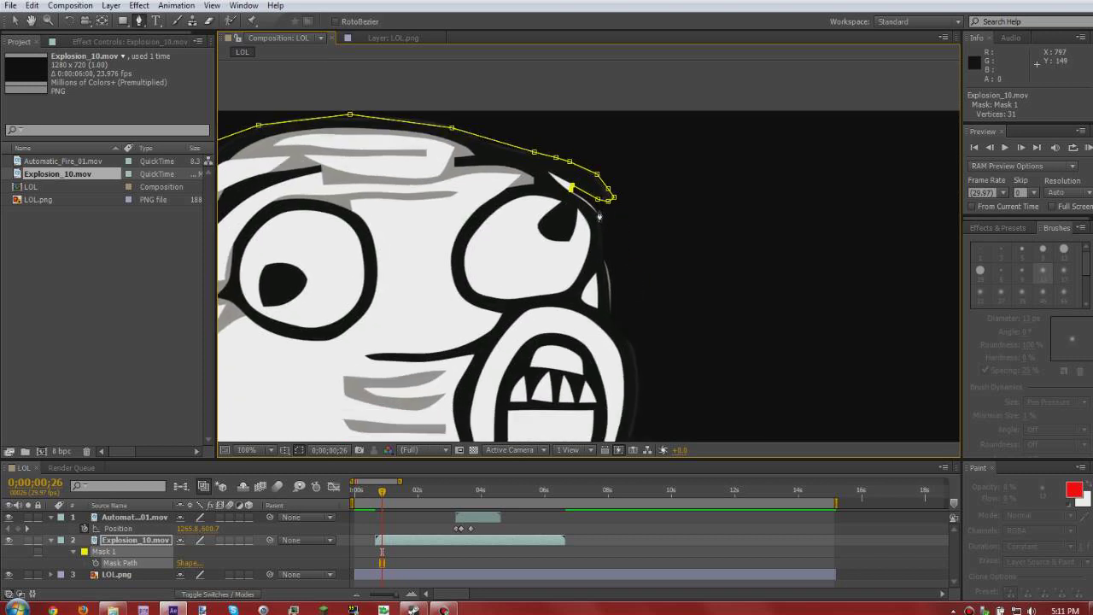
left_click(612, 333)
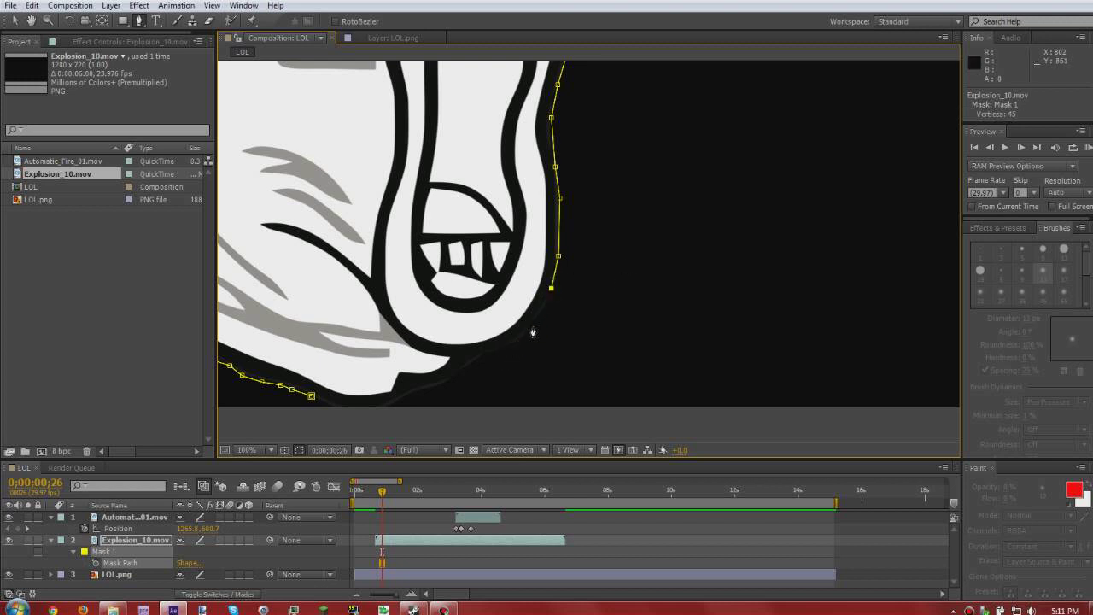
left_click_drag(551, 286, 533, 324)
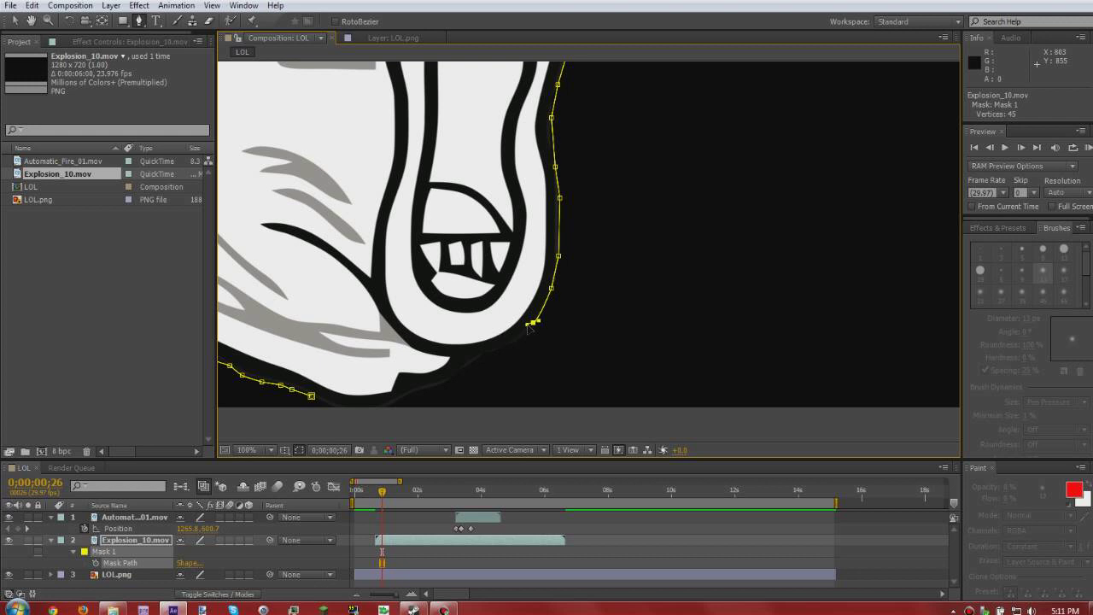
left_click(530, 325)
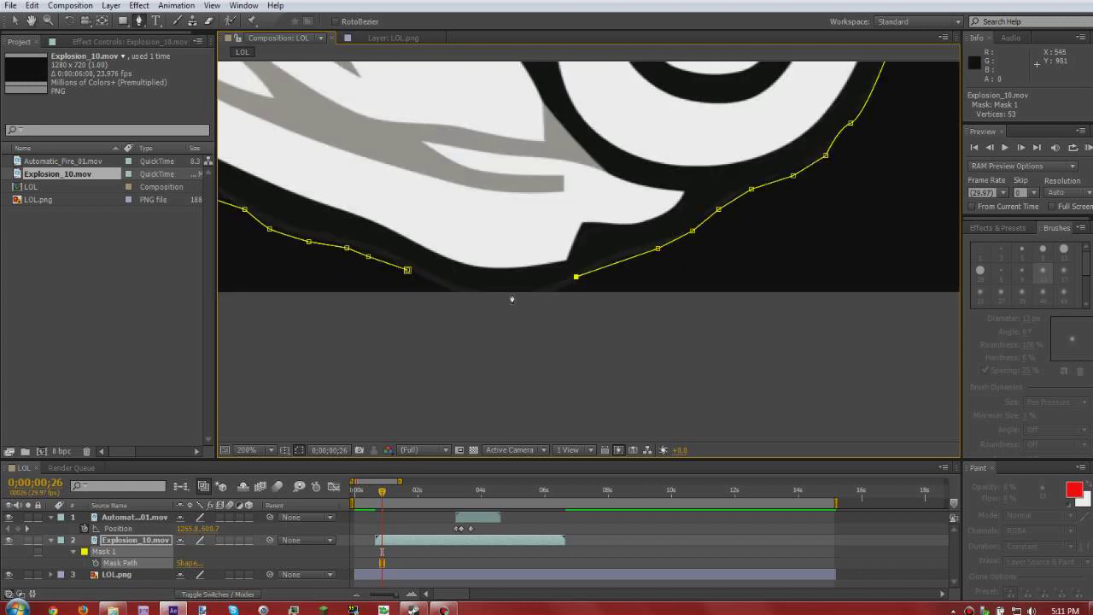
left_click(512, 293)
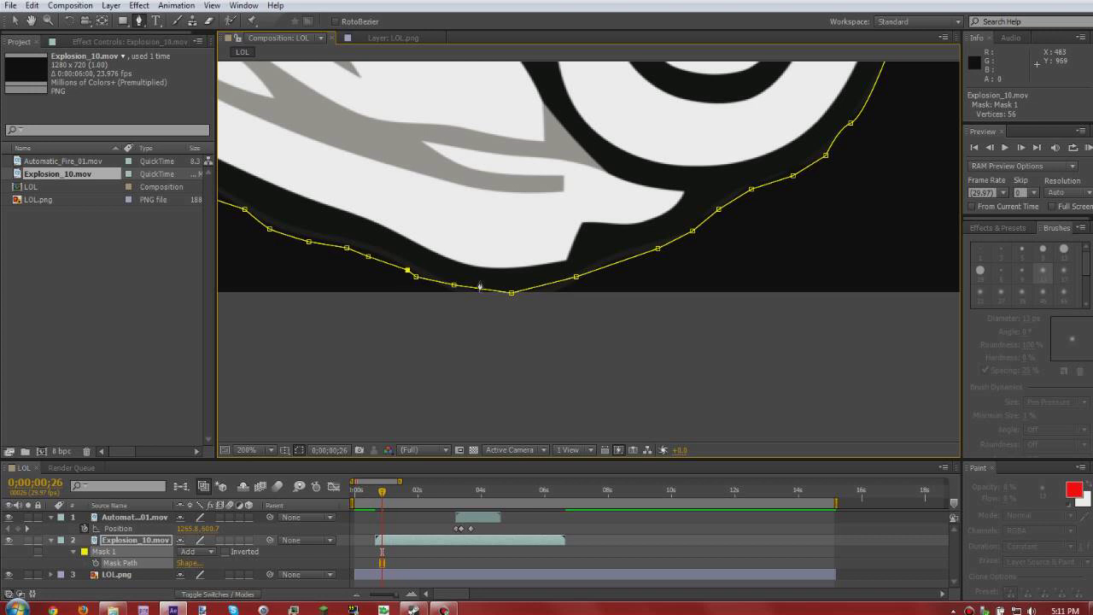
left_click(248, 450)
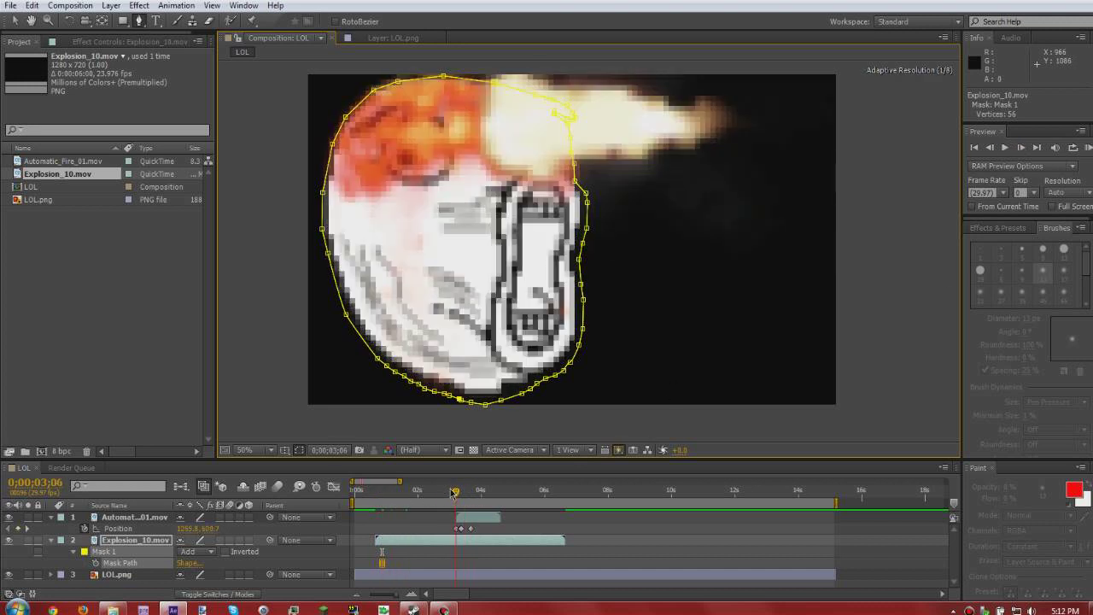
Step: Scrub to preview the masked explosion, then switch Mask 1's mode from Add to Subtract
left_click(425, 490)
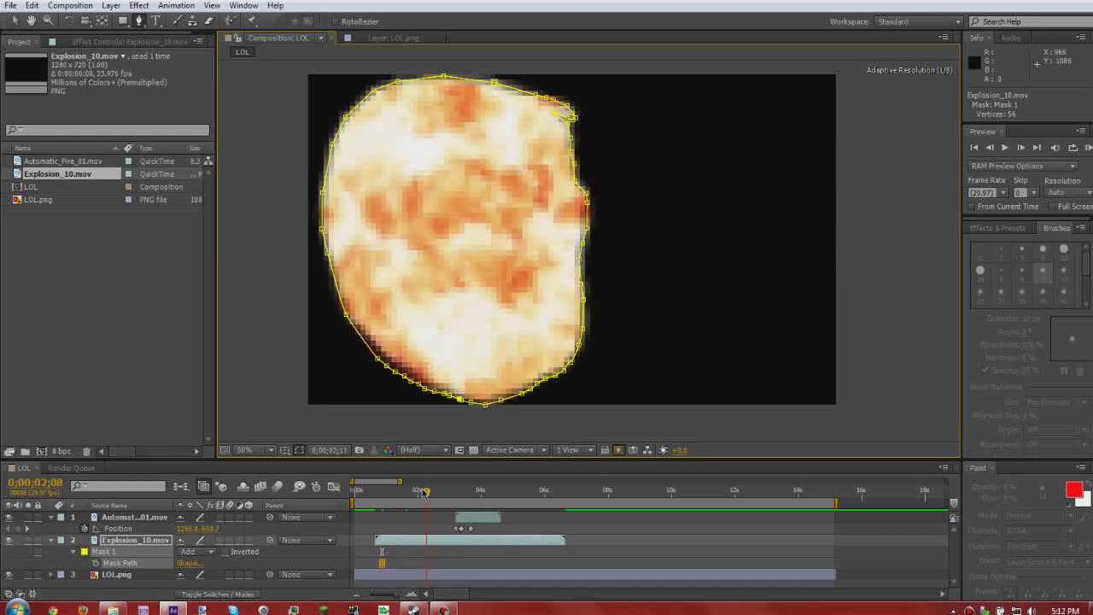
left_click_drag(422, 482, 391, 482)
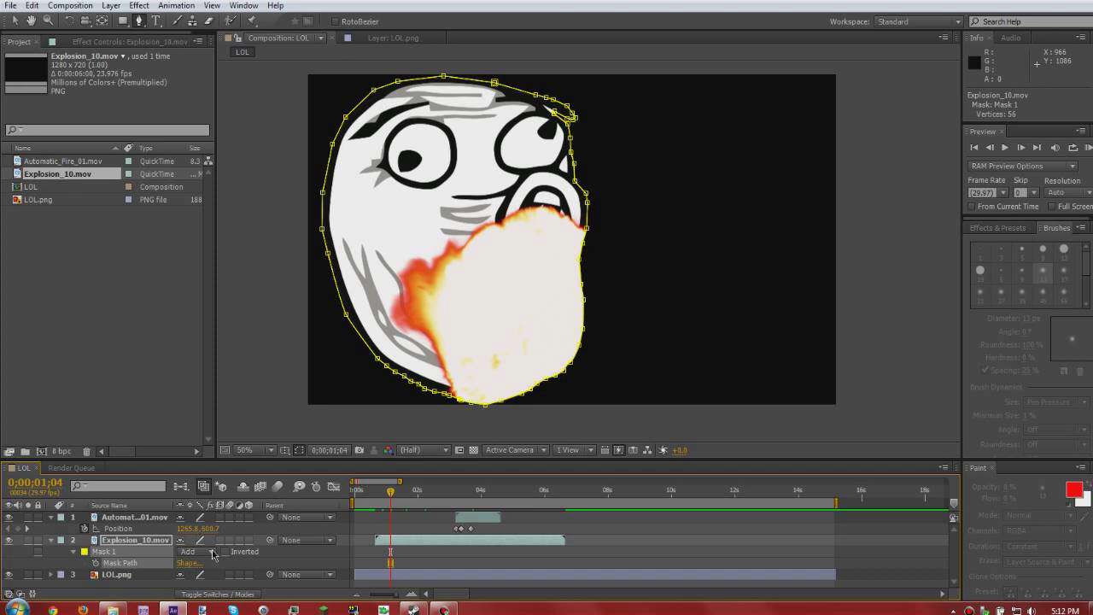
left_click(195, 551)
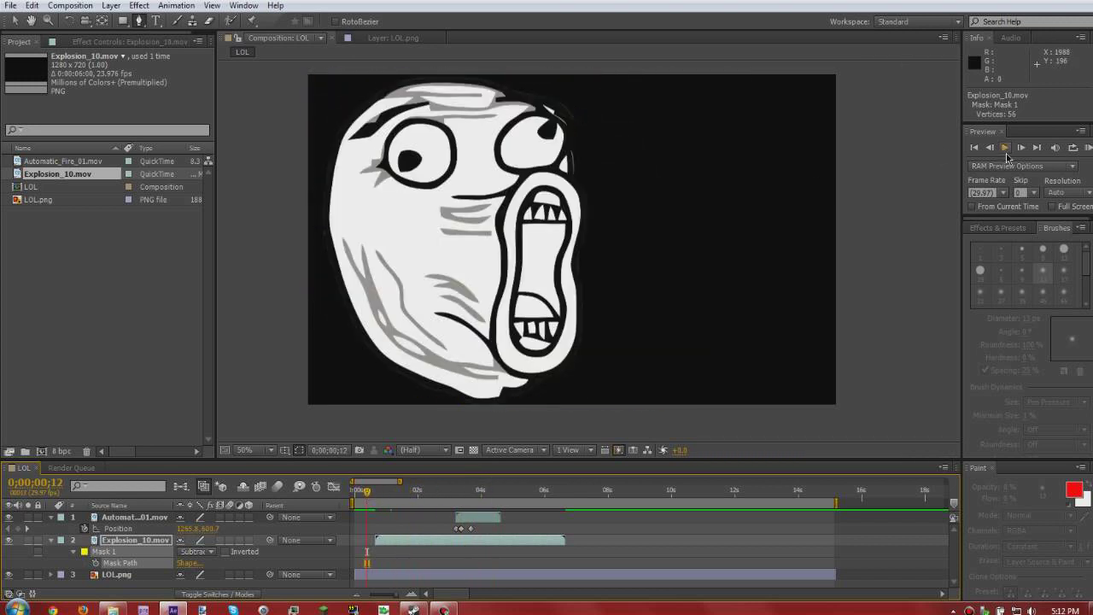
left_click(1005, 147)
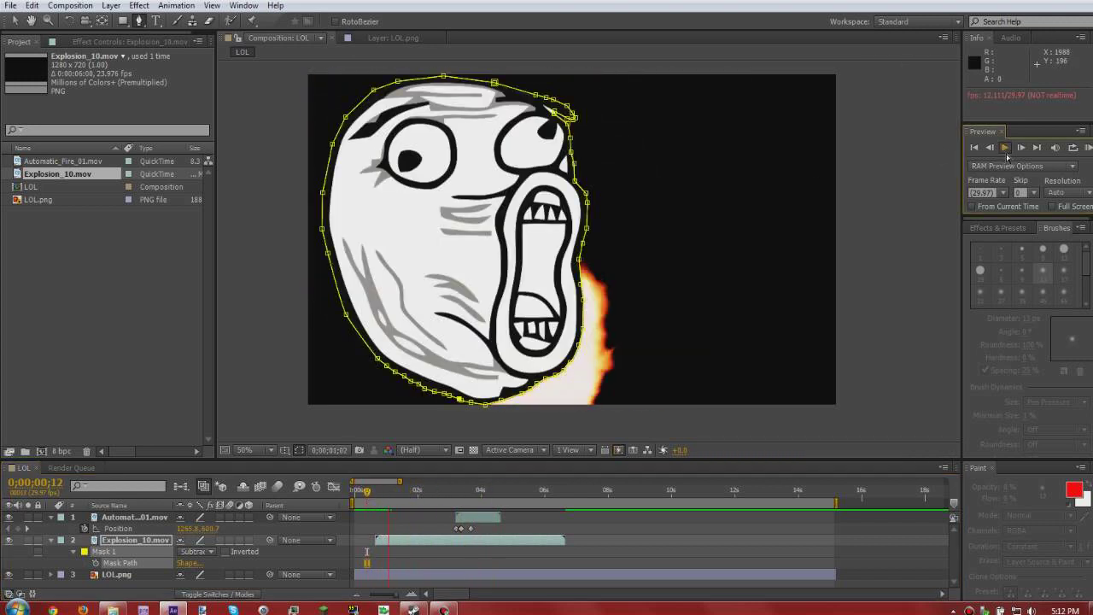
left_click(1021, 147)
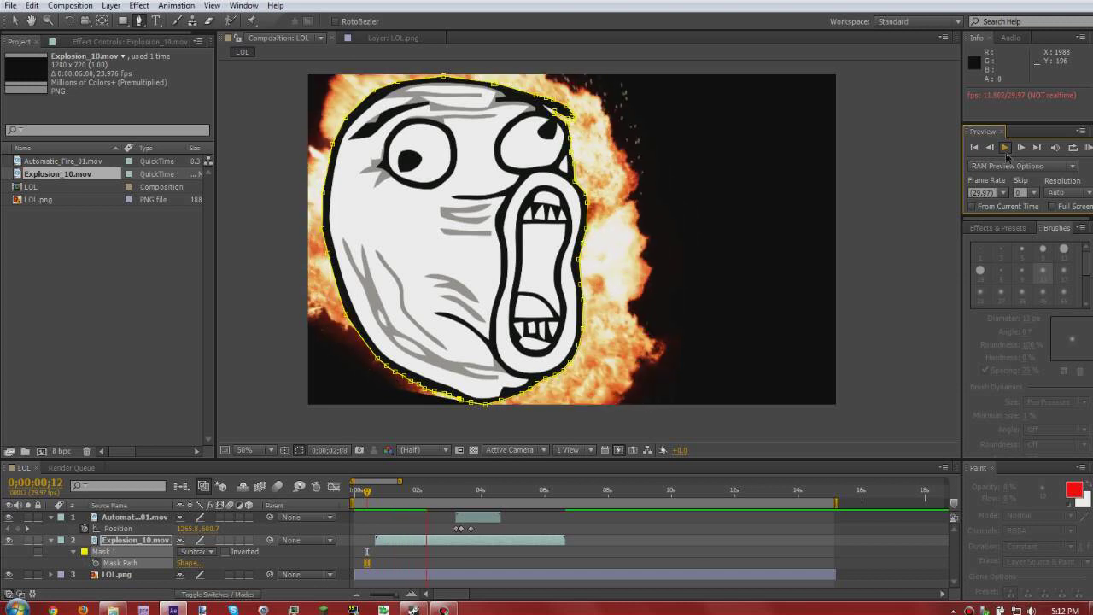
left_click(1007, 147)
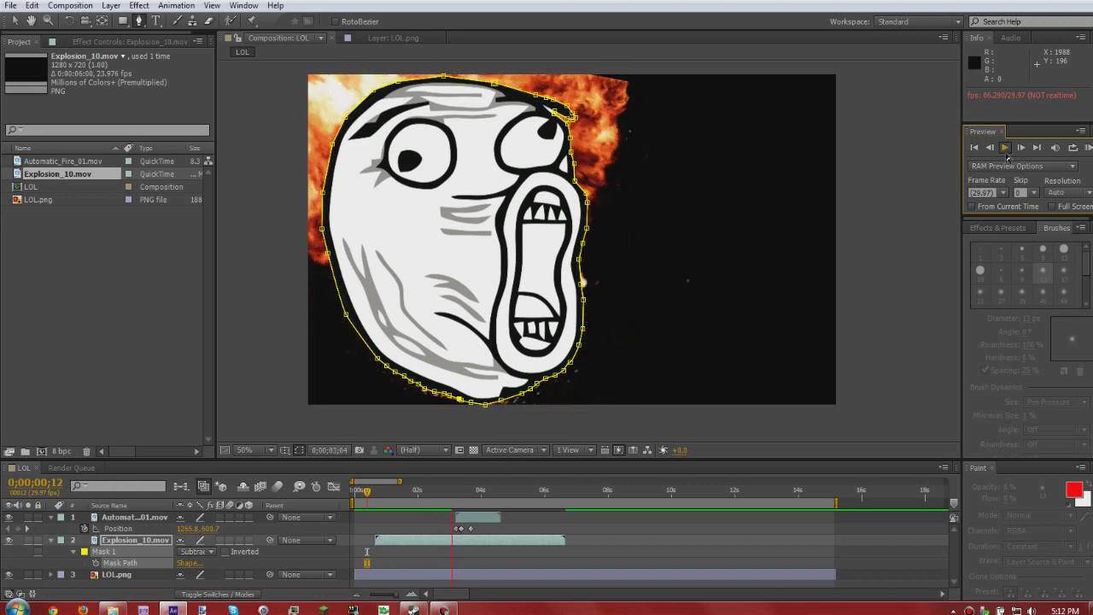
left_click(1005, 147)
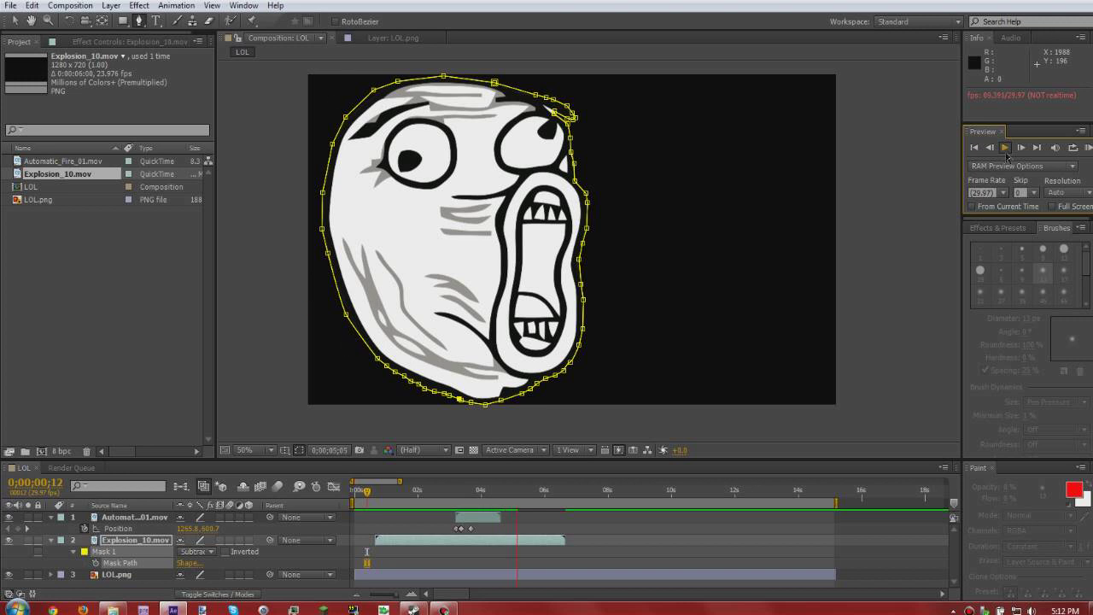
left_click(375, 489)
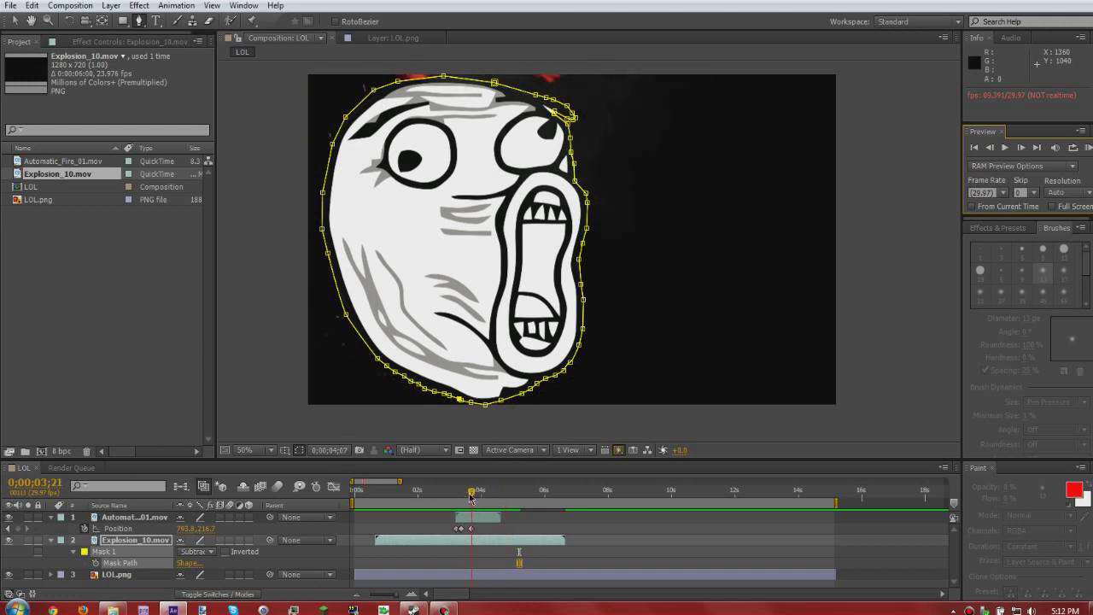
left_click_drag(471, 489, 393, 490)
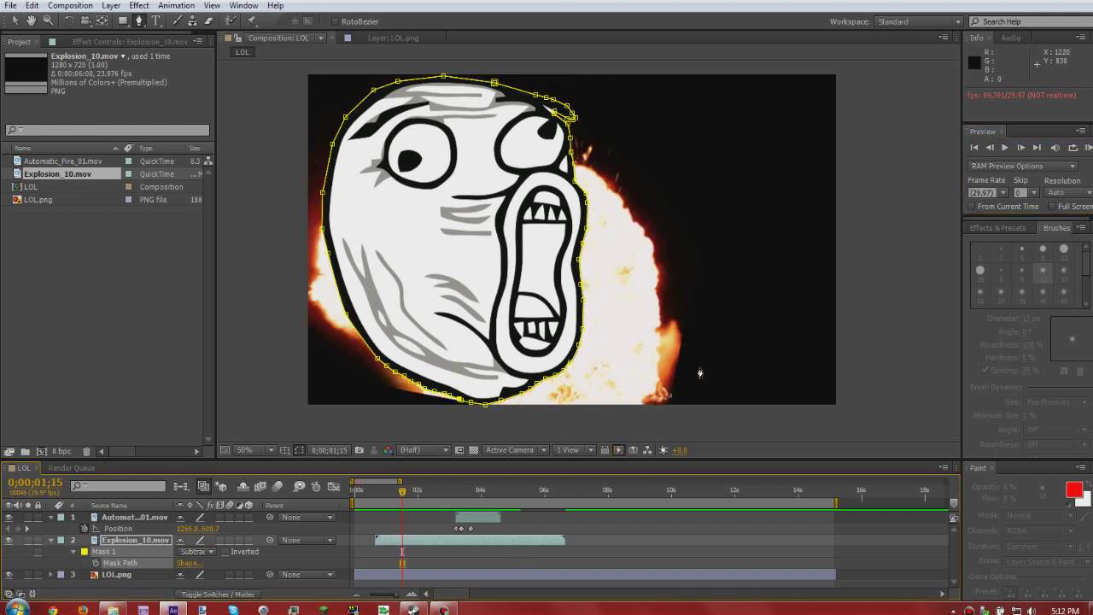
mouse_move(731, 478)
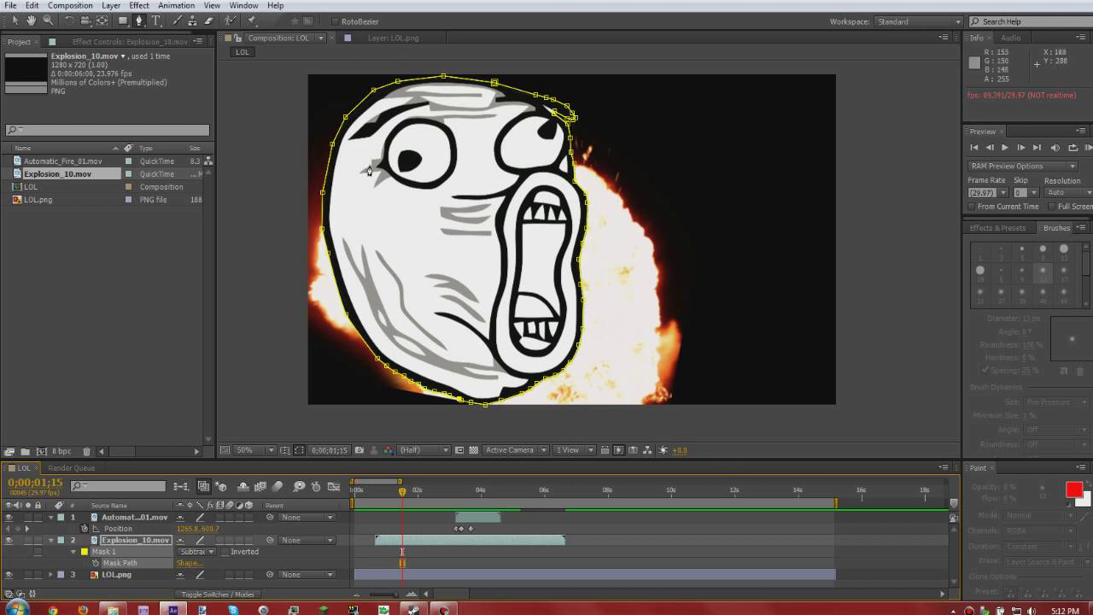
mouse_move(608, 290)
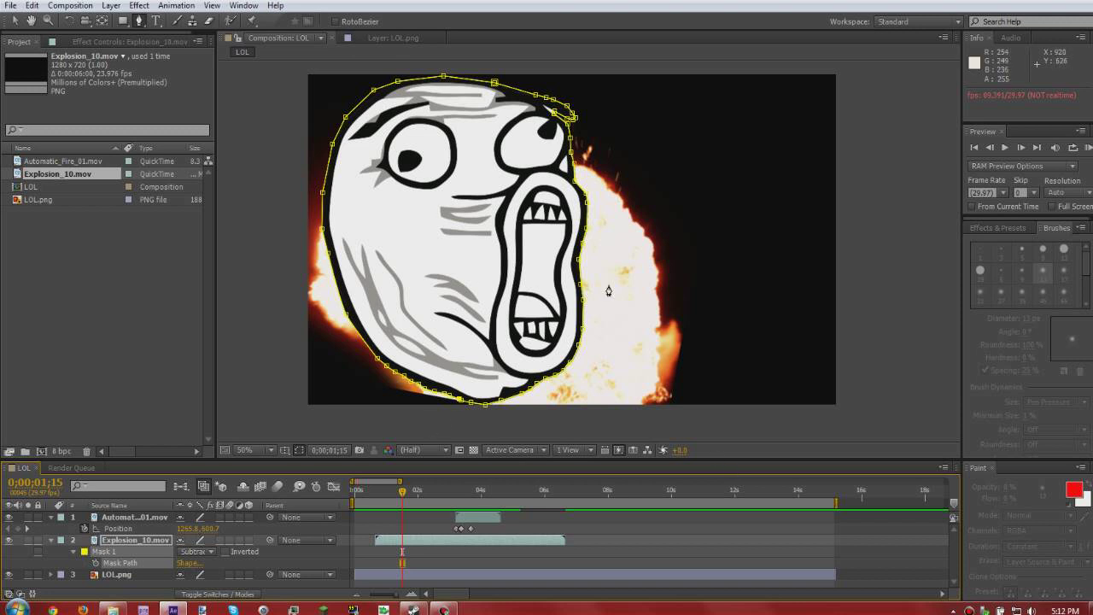